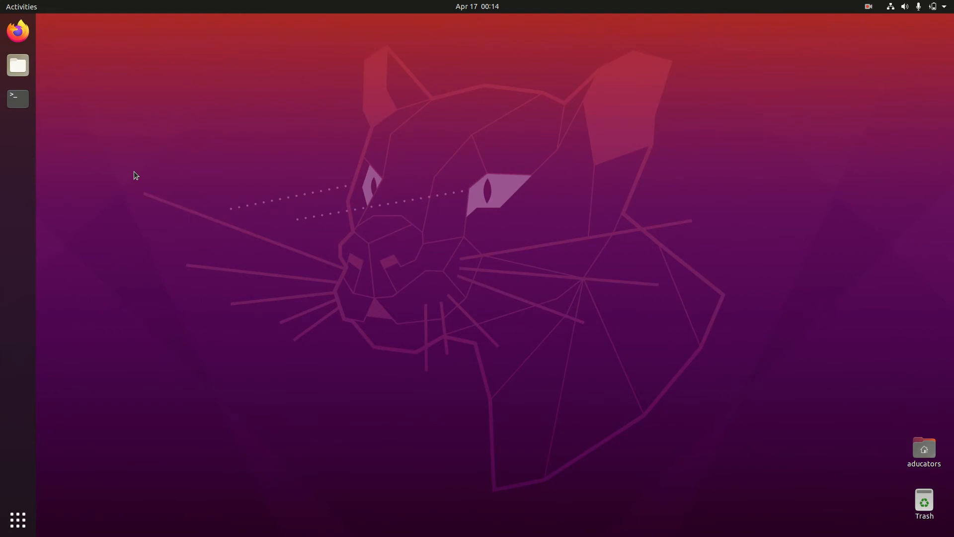
# Step: Launch a terminal, change into workspace/gtkTutorial/ and list its files
pyautogui.click(17, 98)
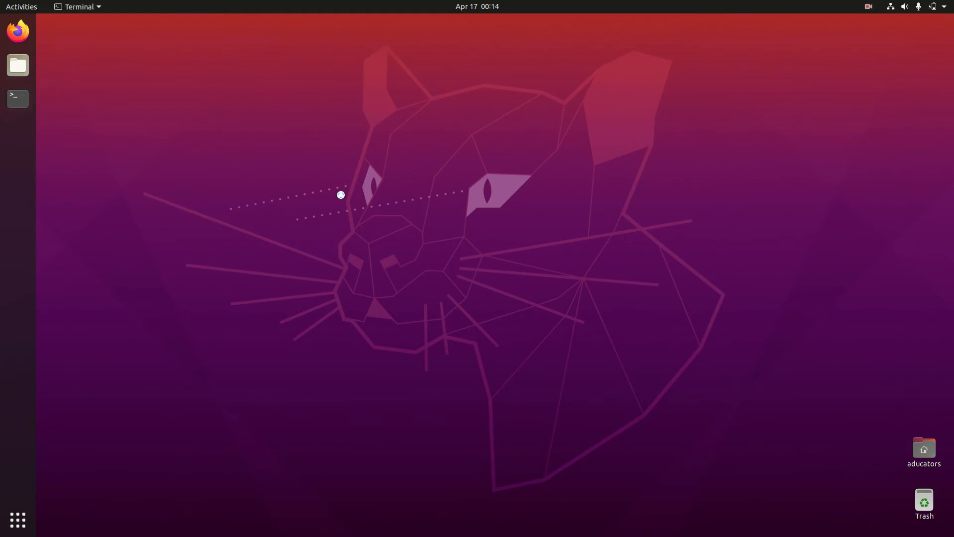
pyautogui.click(18, 98)
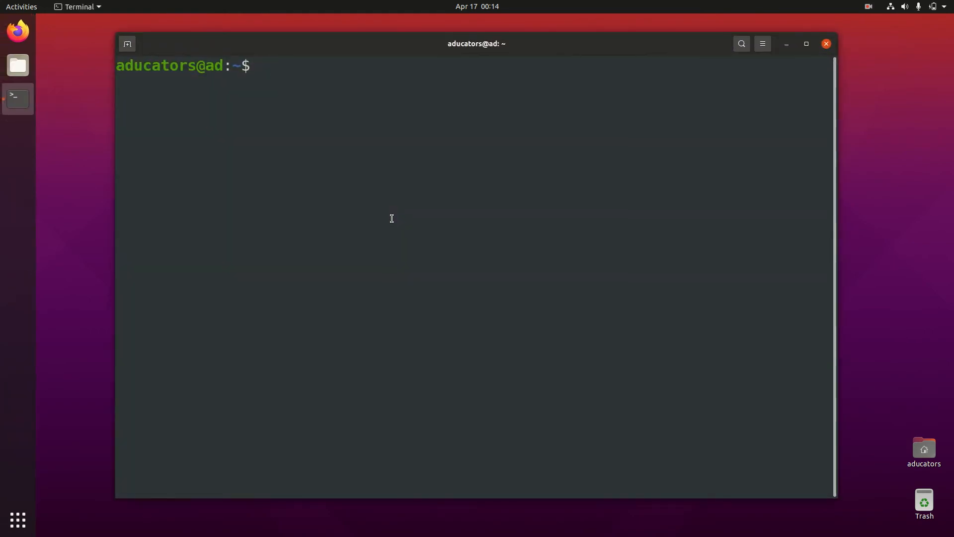
pyautogui.write('cd')
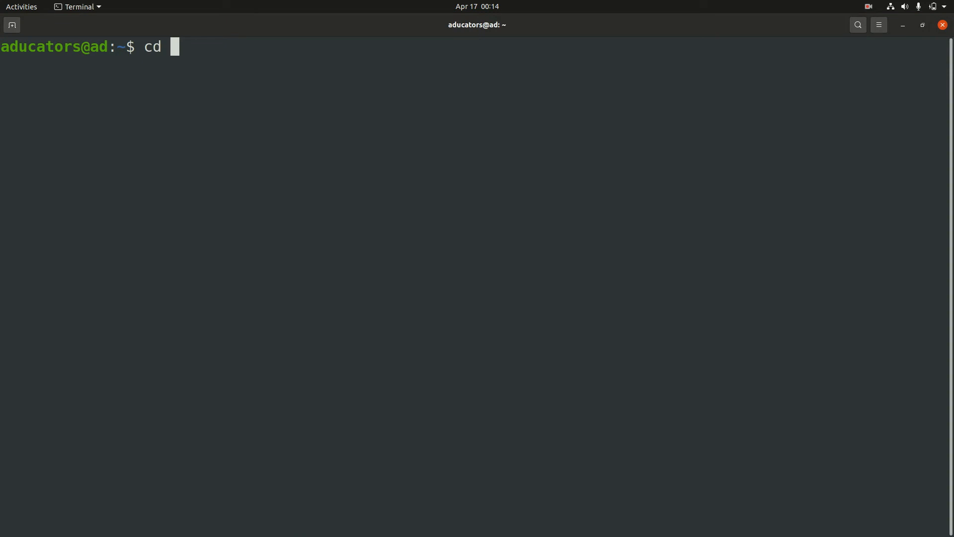
pyautogui.write('workspace/gtkTutorial/')
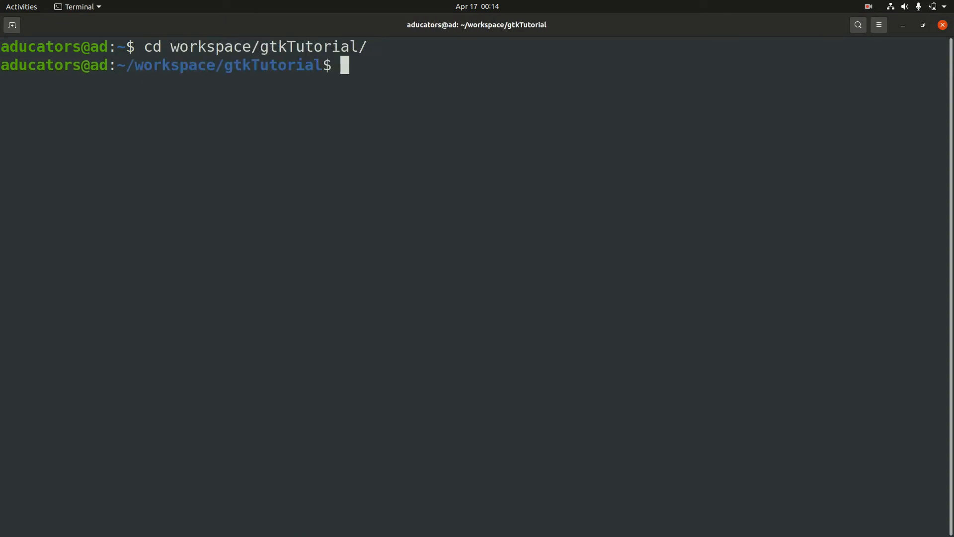
pyautogui.write('ls')
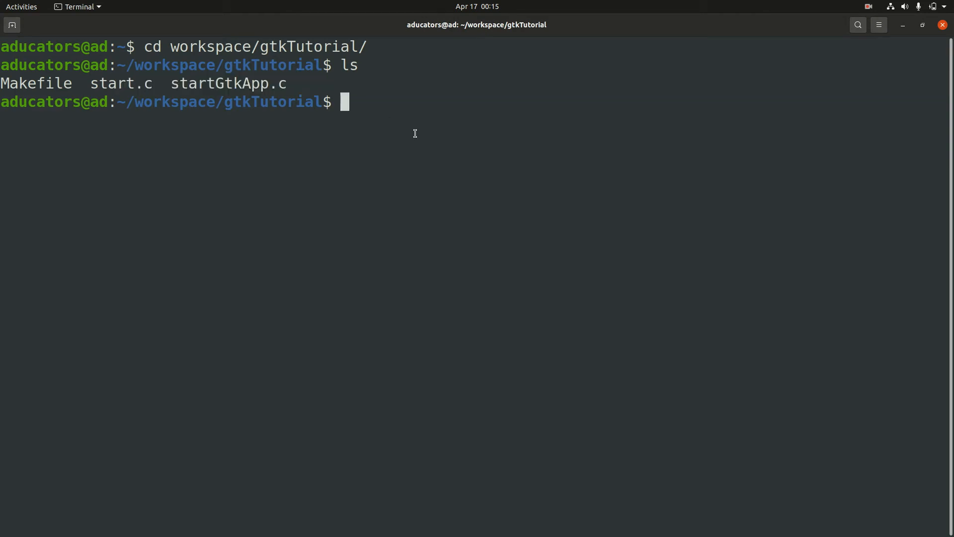
# Step: Begin the vim start.c command to edit the source file
pyautogui.write('vim')
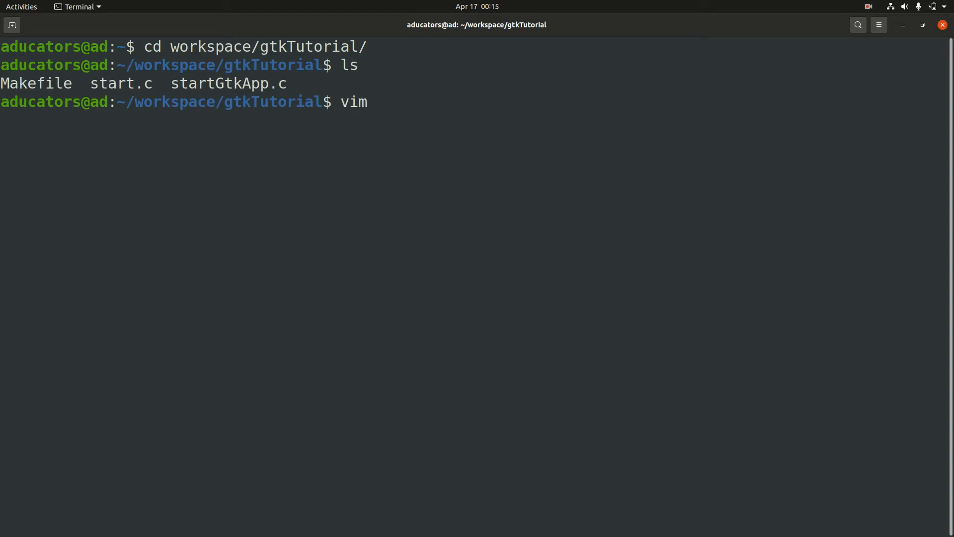
pyautogui.write('start')
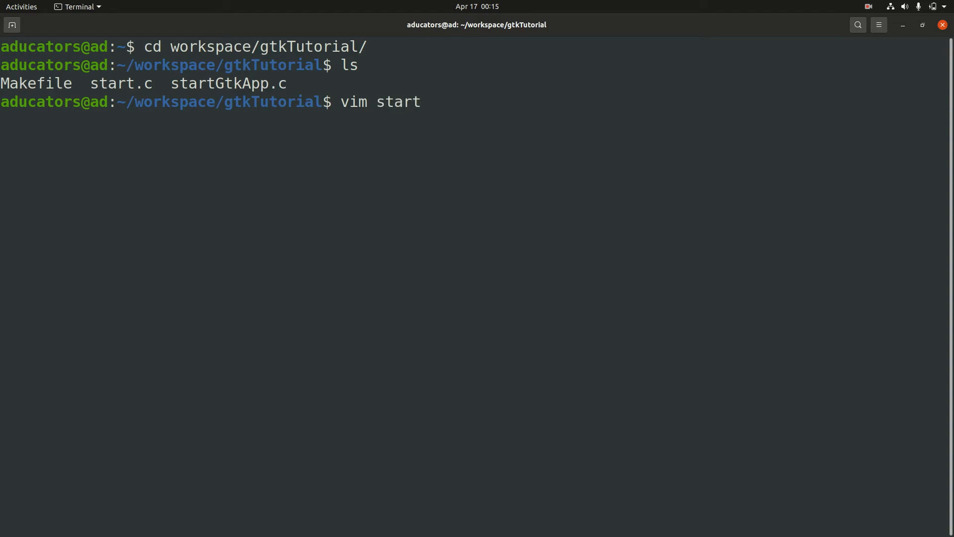
# Step: Open start.c in Vim and clear the '// gtk code comes here' placeholder line
pyautogui.press('Return')
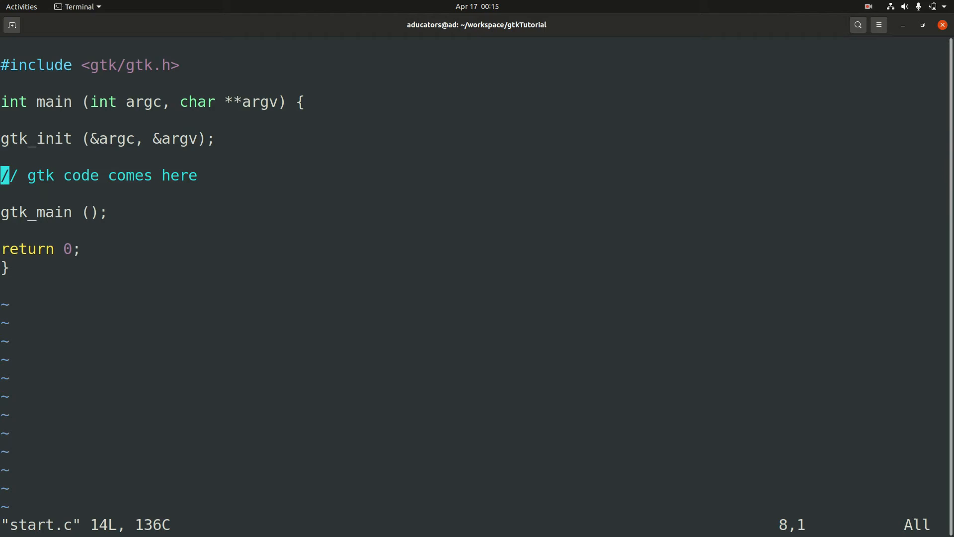
pyautogui.press('dd')
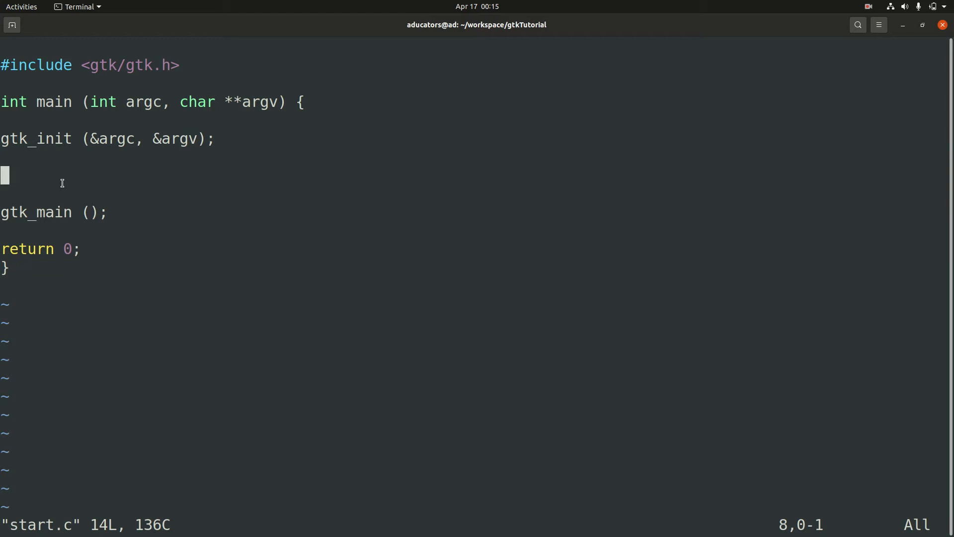
# Step: Declare GtkWidget *window; between gtk_init and gtk_main
pyautogui.write('GtkWidget')
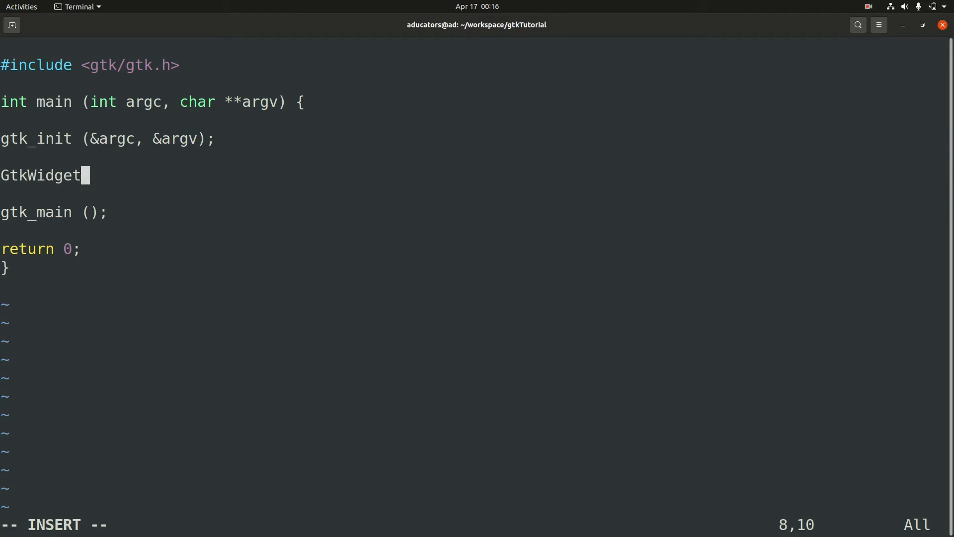
pyautogui.write('" "')
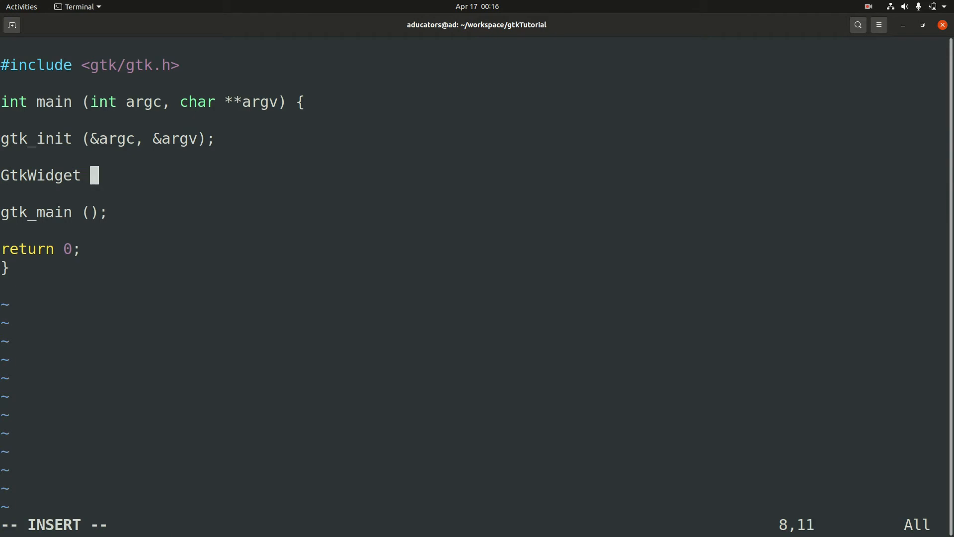
pyautogui.write('*')
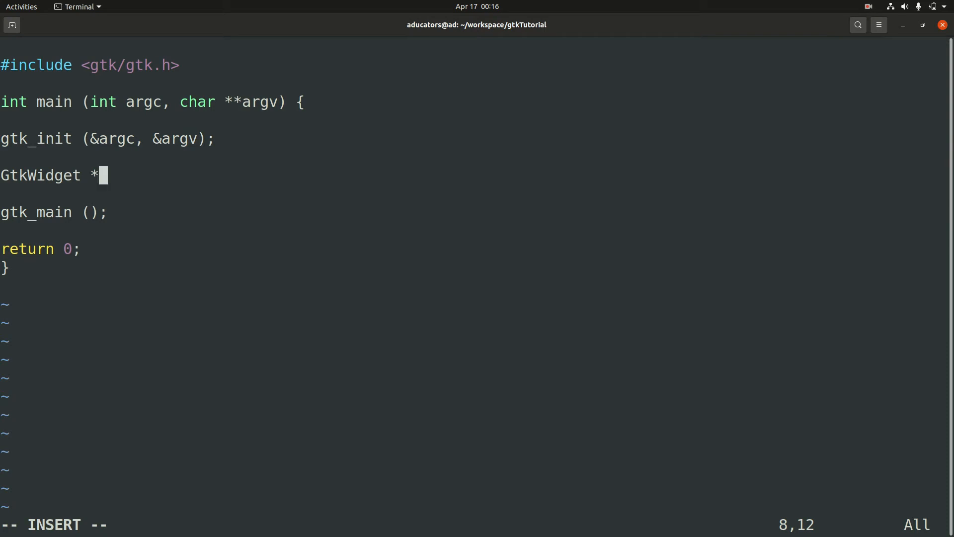
pyautogui.write('wind')
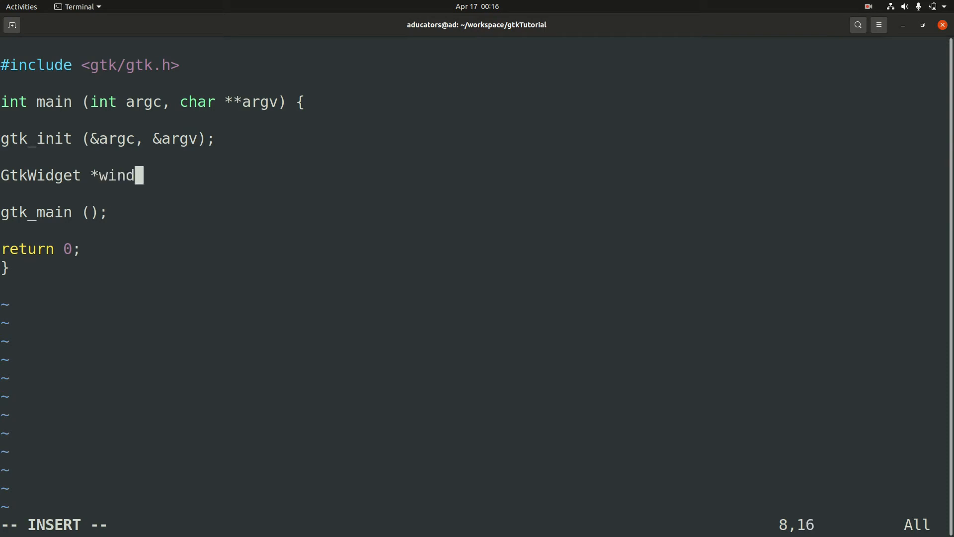
pyautogui.write('ow;')
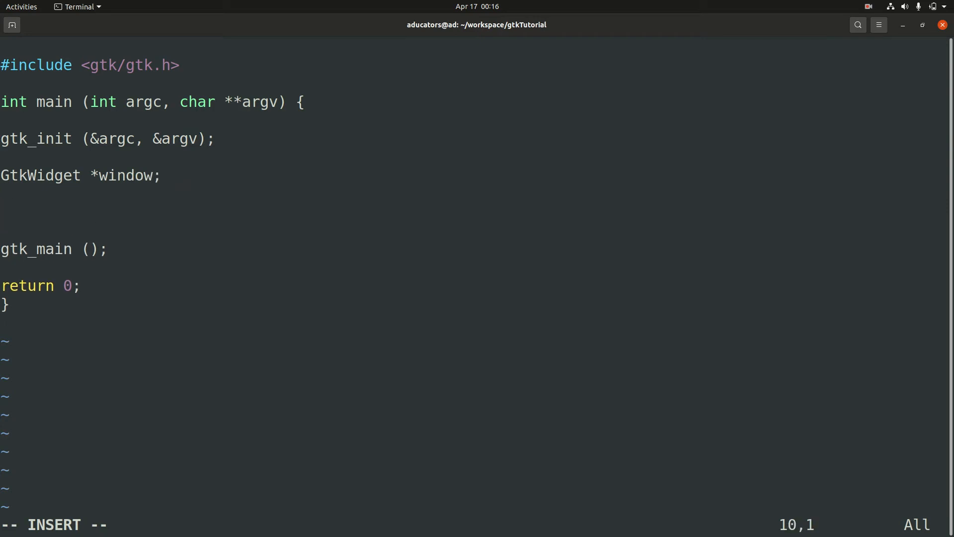
# Step: Assign window = gtk_window_new(); and move inside the parentheses
pyautogui.write('window =')
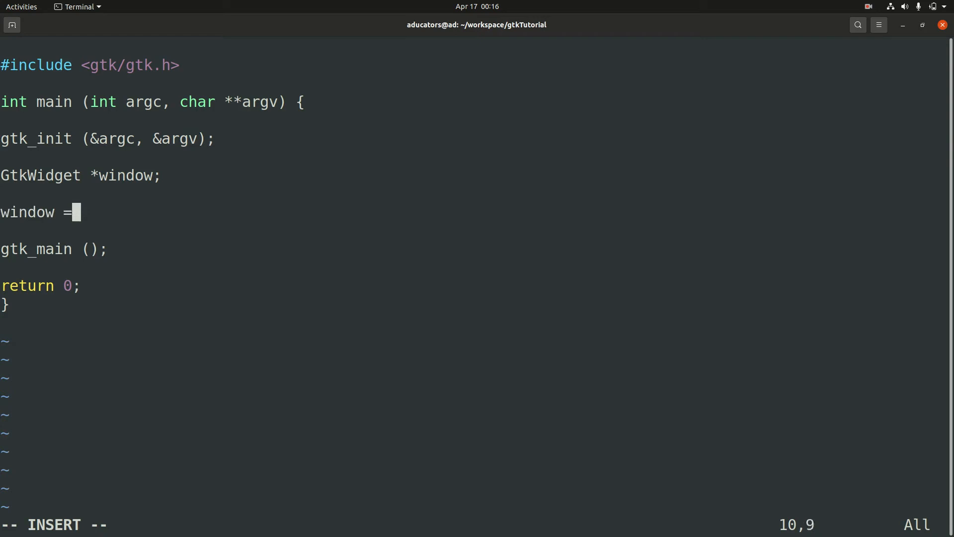
pyautogui.write('gtk_')
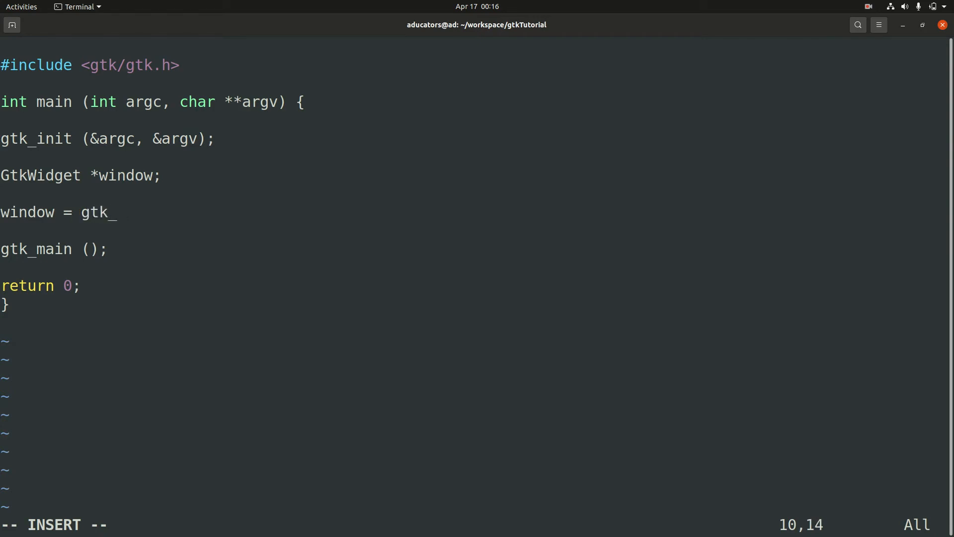
pyautogui.write('w')
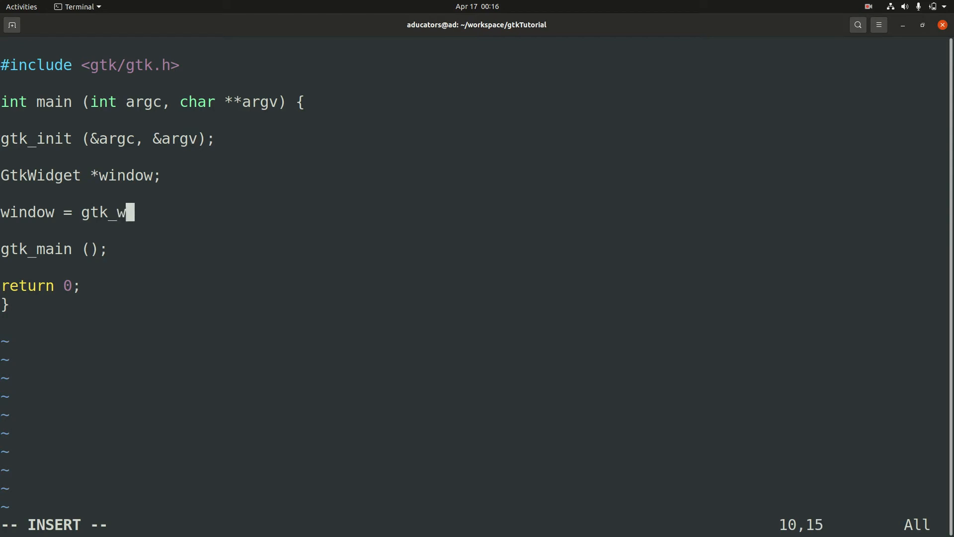
pyautogui.write('indow')
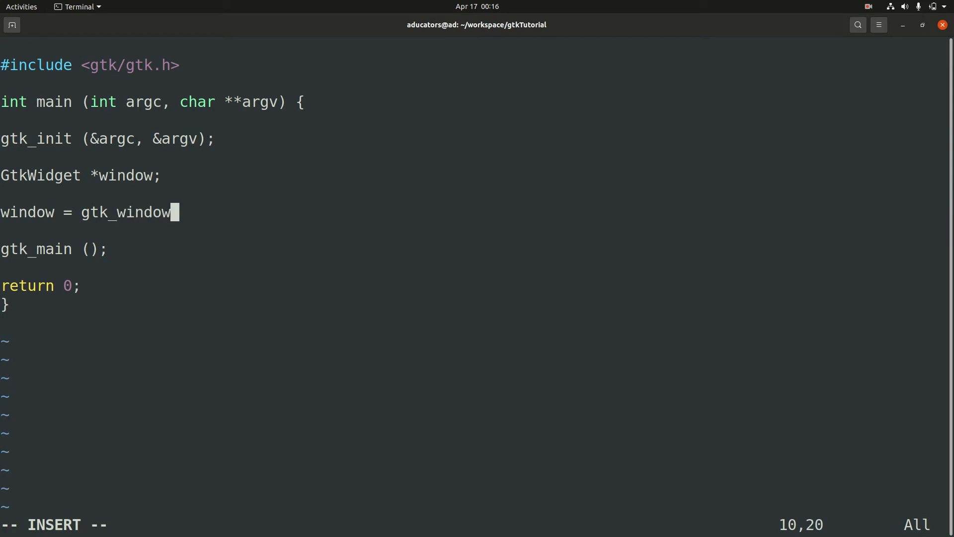
pyautogui.write('_new()')
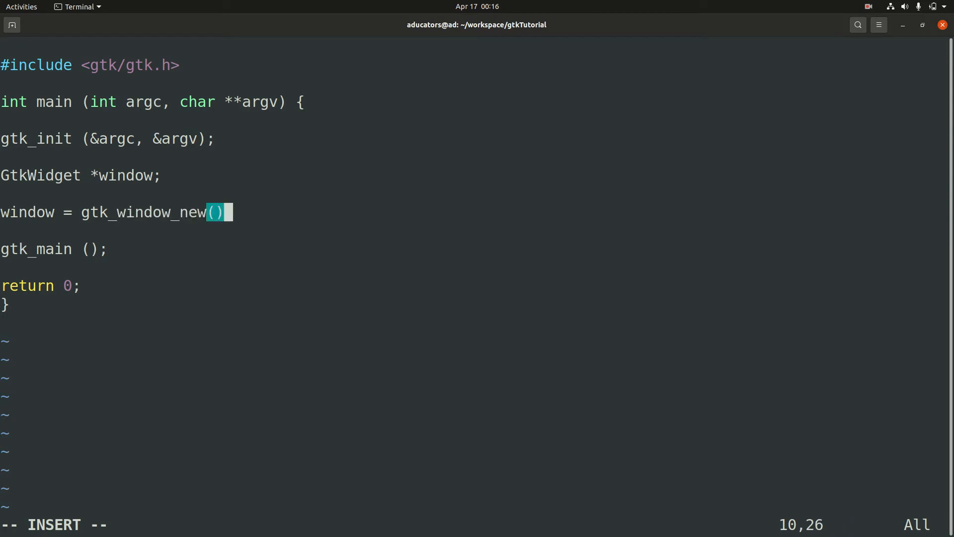
pyautogui.press('Return')
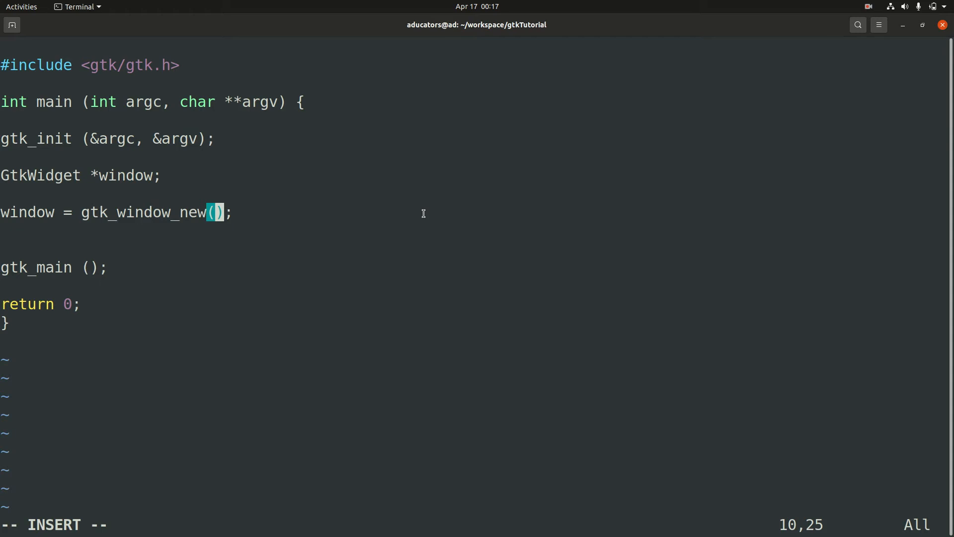
# Step: Pass GTK_WINDOW_TOPLEVEL to gtk_window_new and start a new line below
pyautogui.write('GT')
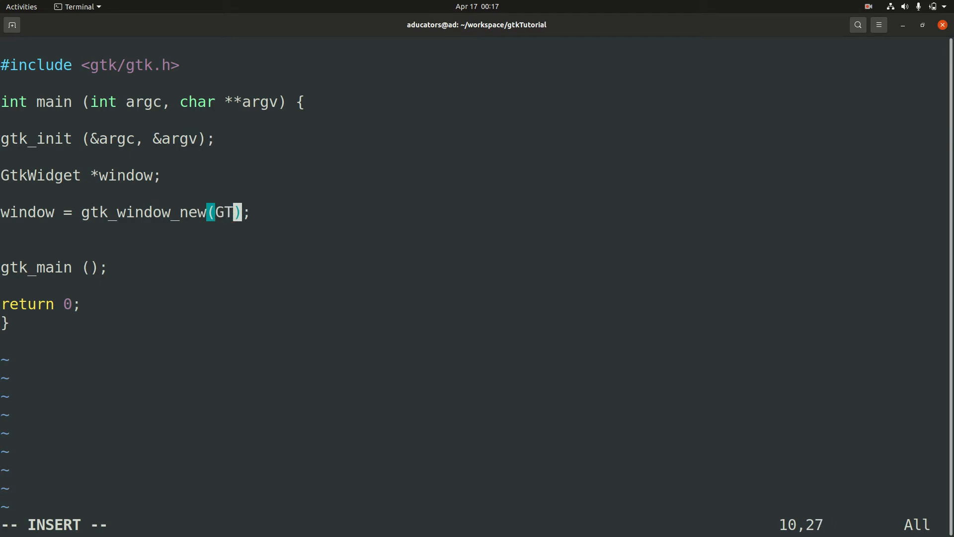
pyautogui.write('K_')
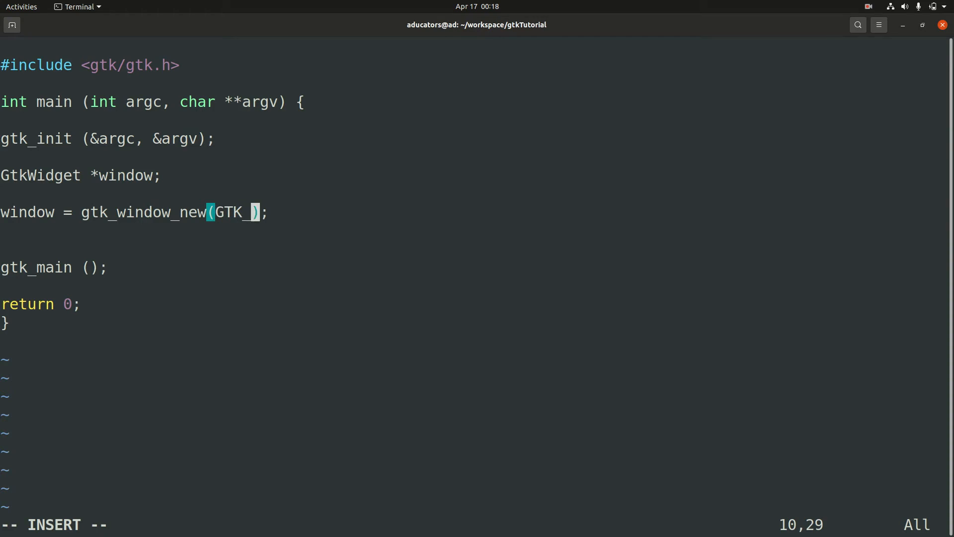
pyautogui.write('WINDOWE')
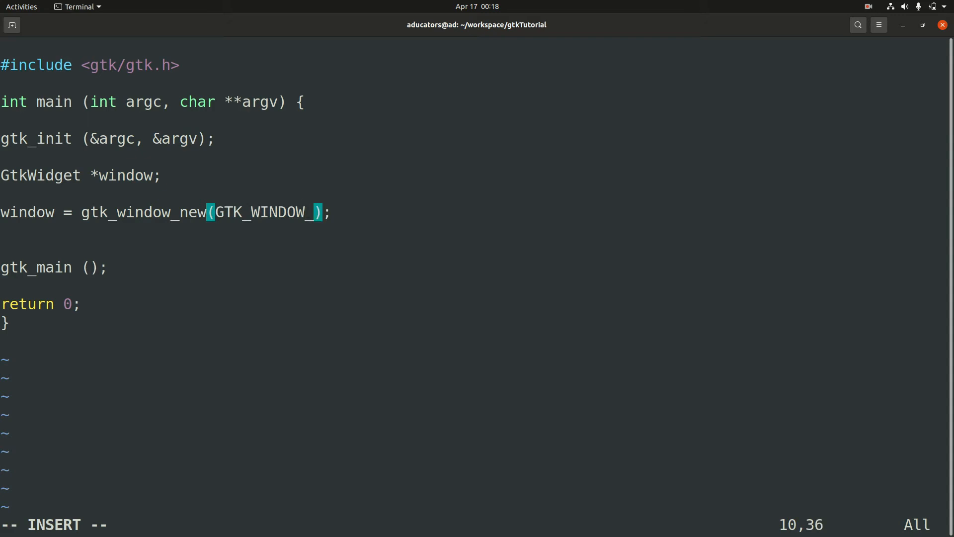
pyautogui.write('TOPLE')
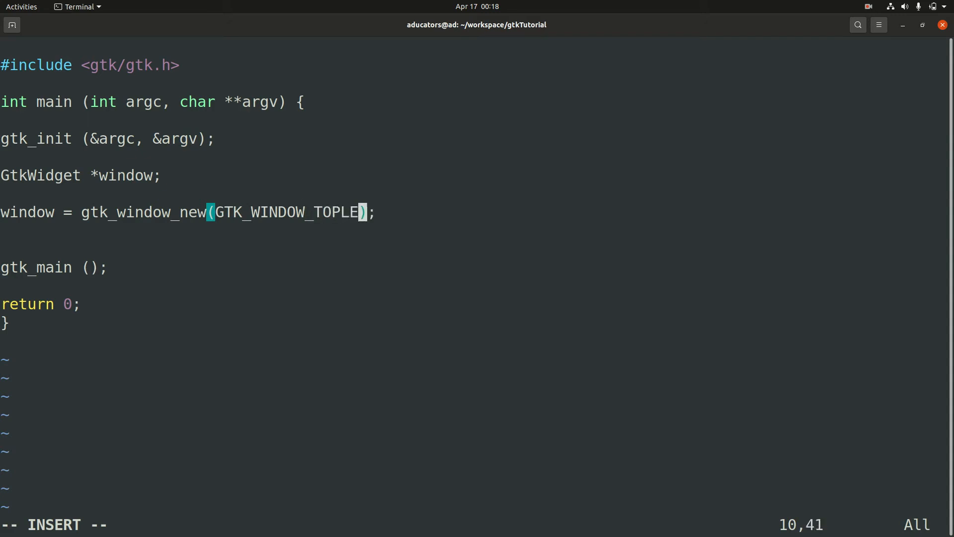
pyautogui.write('VEL')
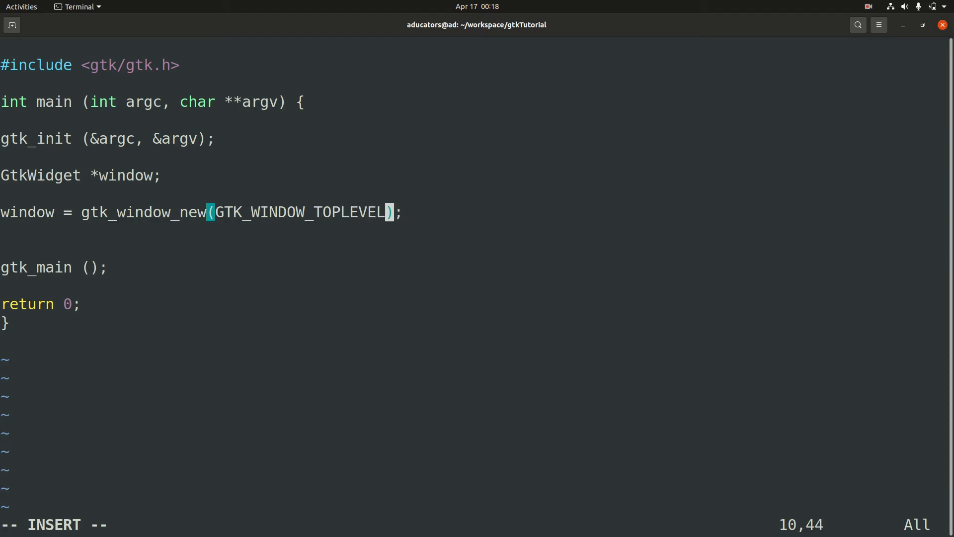
pyautogui.press('Right')
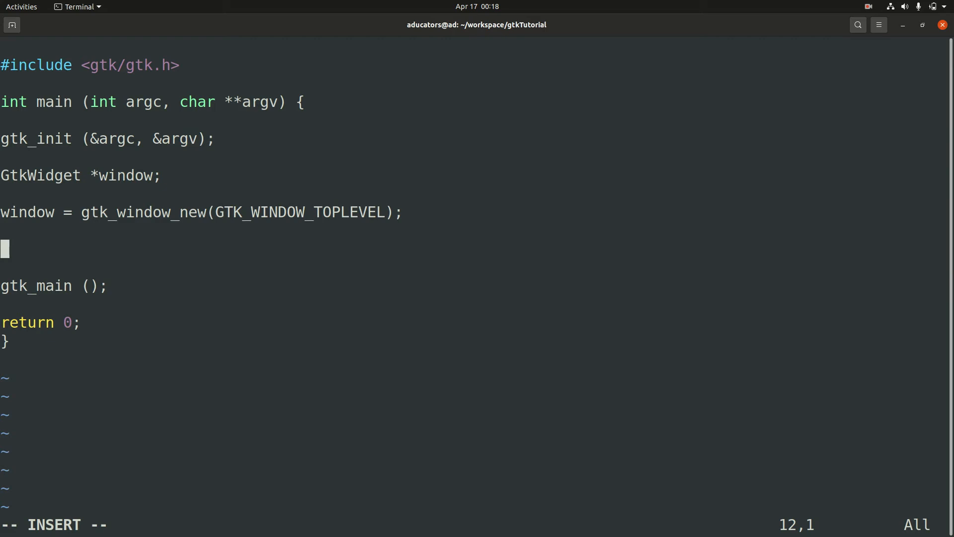
# Step: Add gtk_widget_show_all(window); before gtk_main, then switch to the shell terminal tab
pyautogui.write('gtk_w')
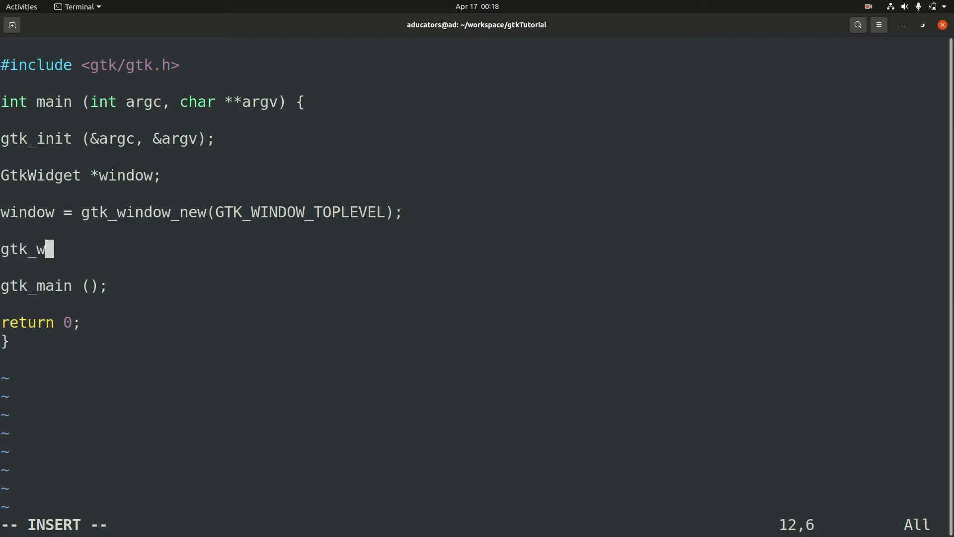
pyautogui.write('idget_')
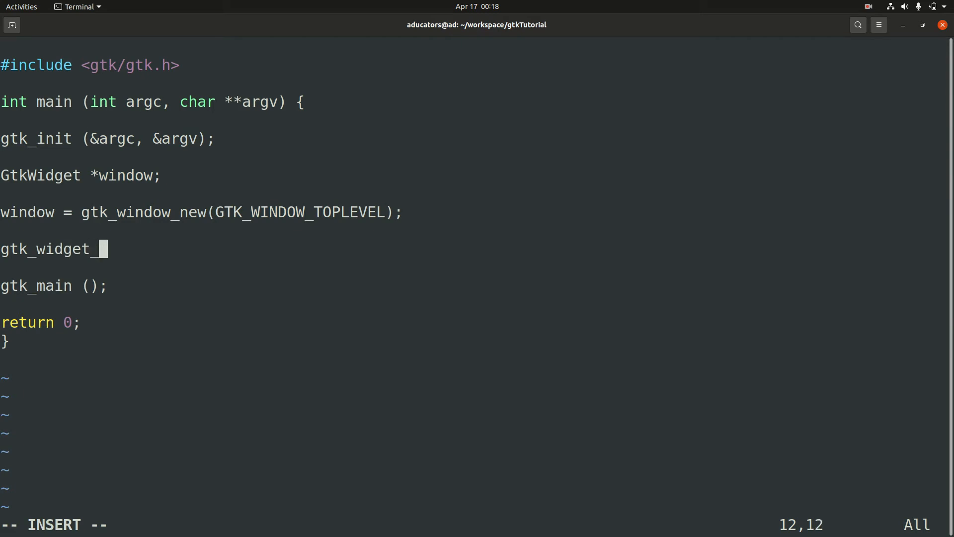
pyautogui.write('sho')
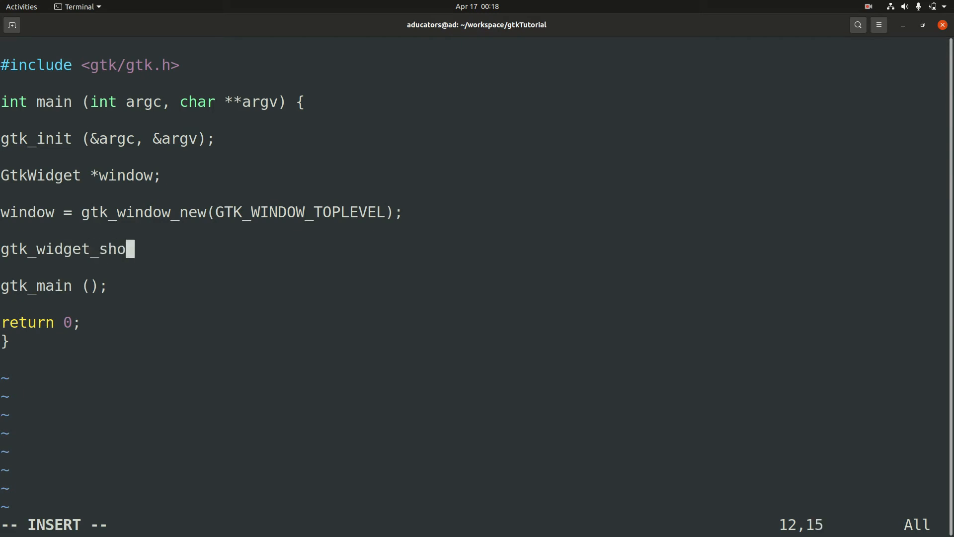
pyautogui.write('w_al')
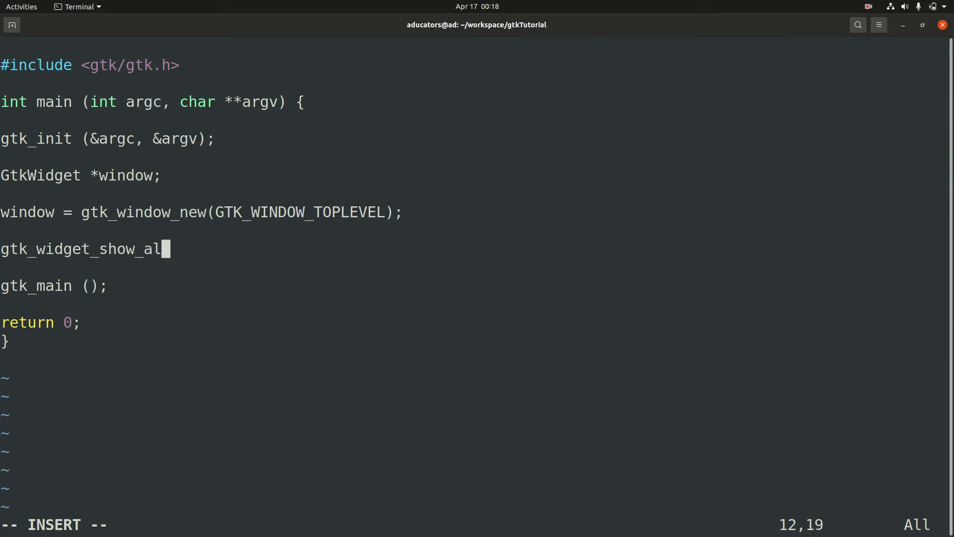
pyautogui.write('l()')
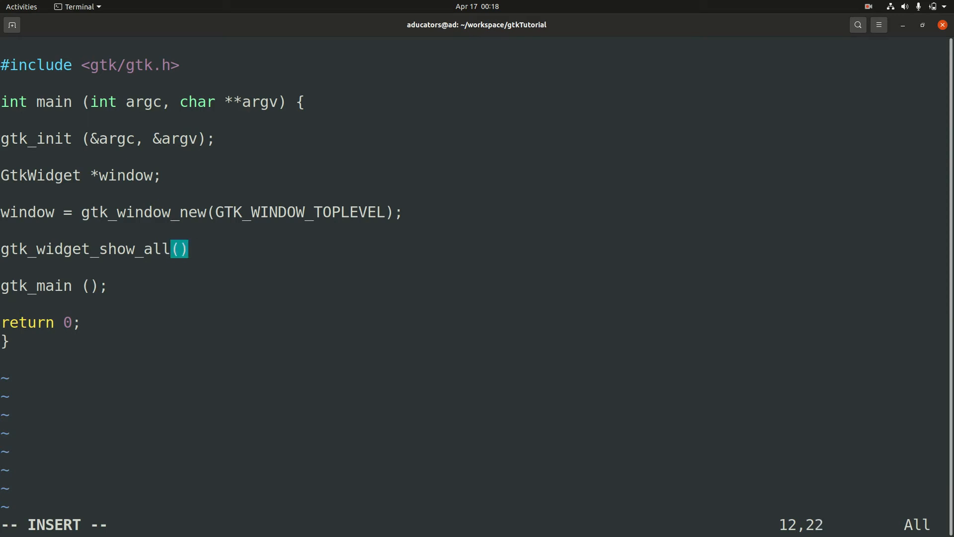
pyautogui.write(';')
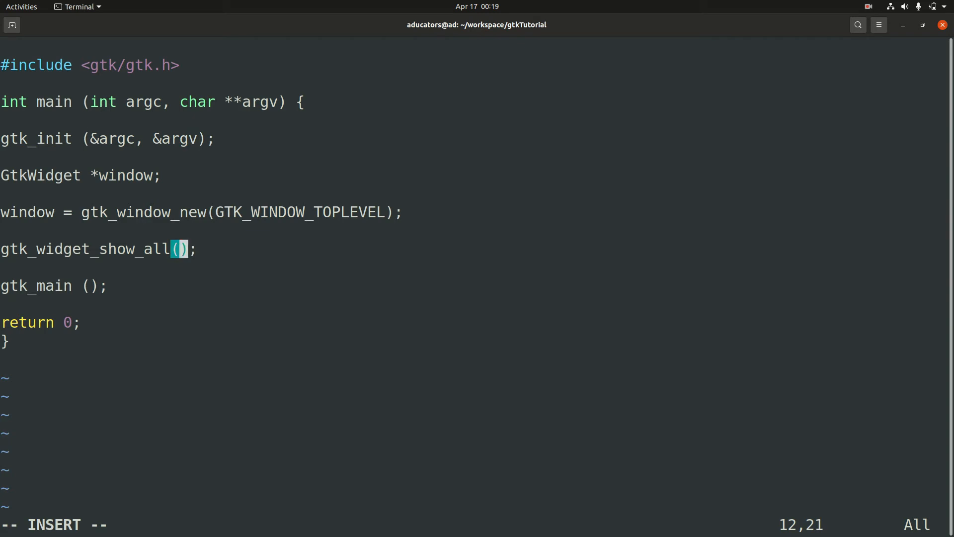
pyautogui.write('window')
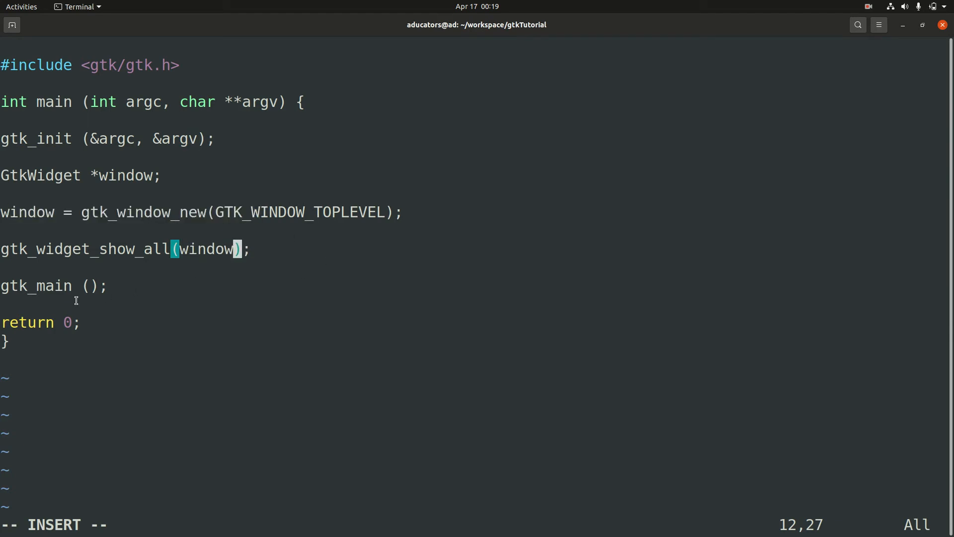
pyautogui.doubleClick(34, 286)
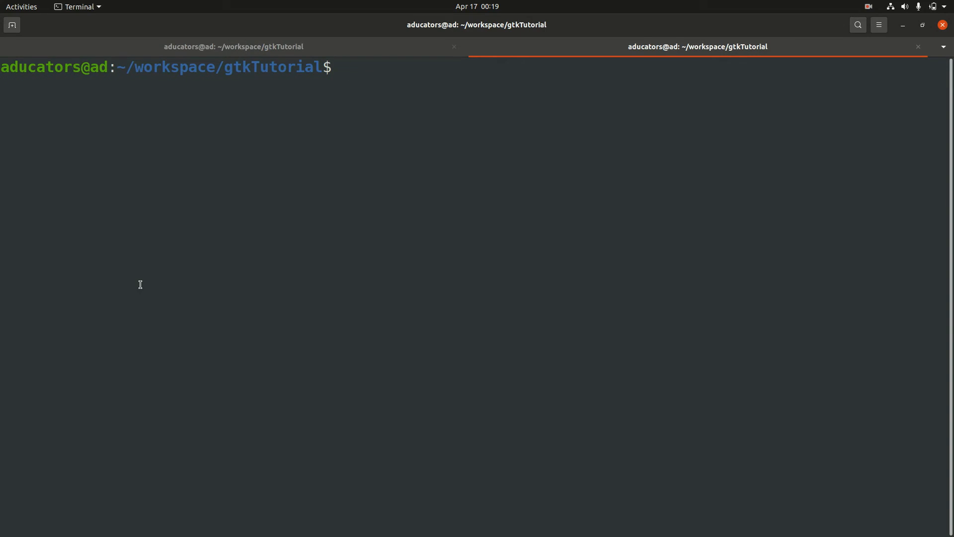
# Step: Review the Makefile, build start with make and list the folder with ls -lh
pyautogui.write('vim Makefile')
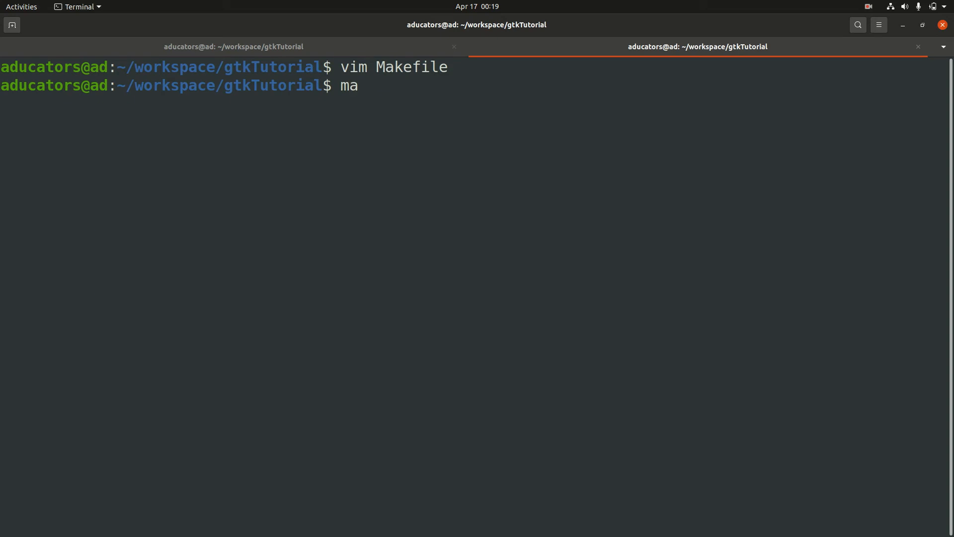
pyautogui.press('Return')
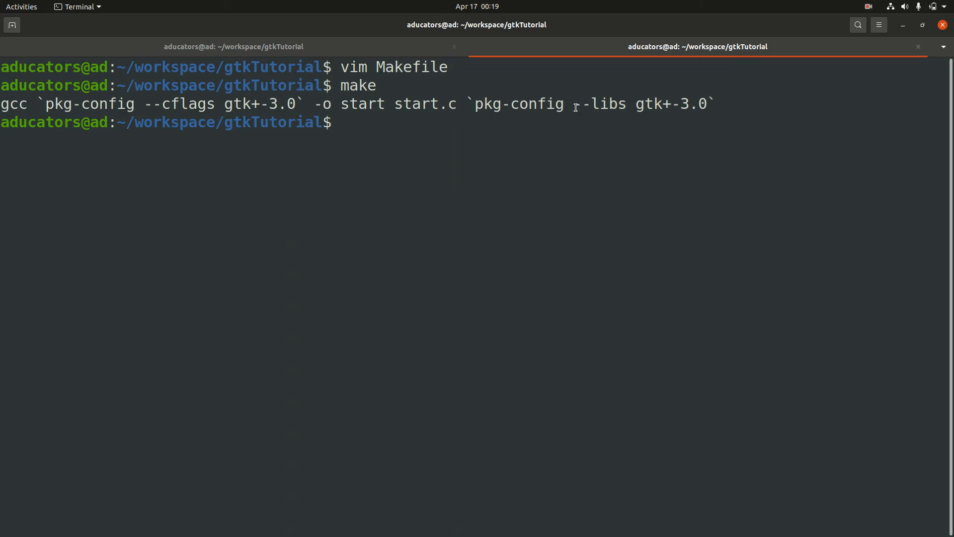
pyautogui.write('ls')
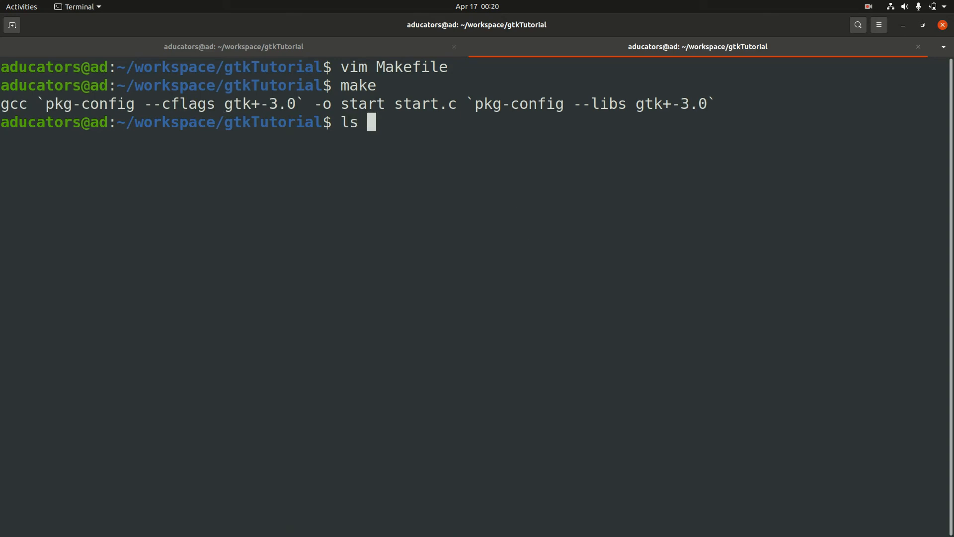
pyautogui.write('-lh')
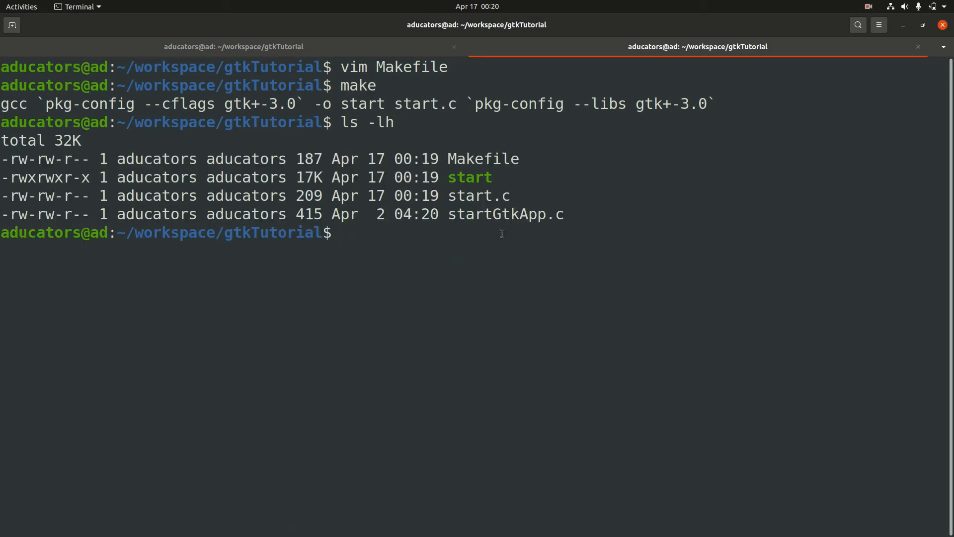
pyautogui.doubleClick(469, 176)
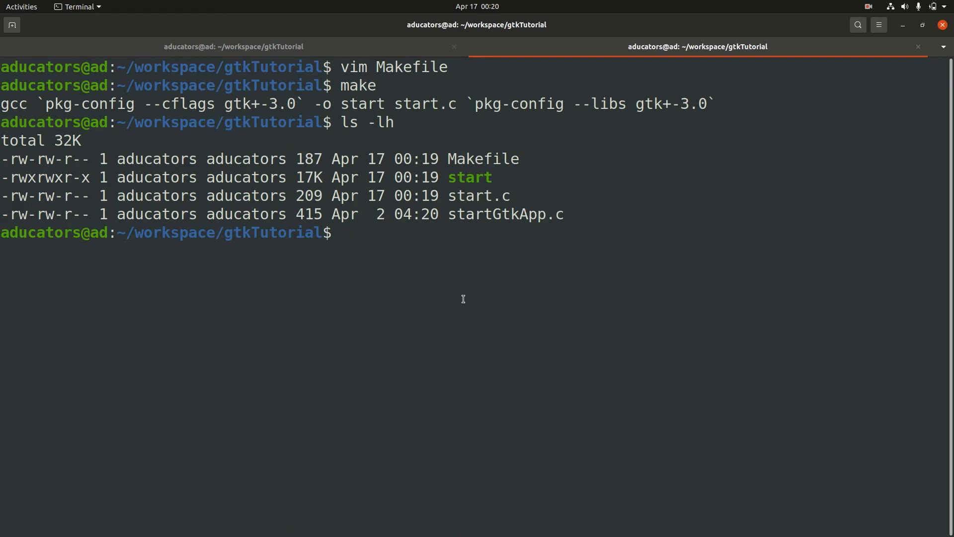
# Step: Run ./start, centre its empty window, then stop the program with Ctrl+C
pyautogui.write('.')
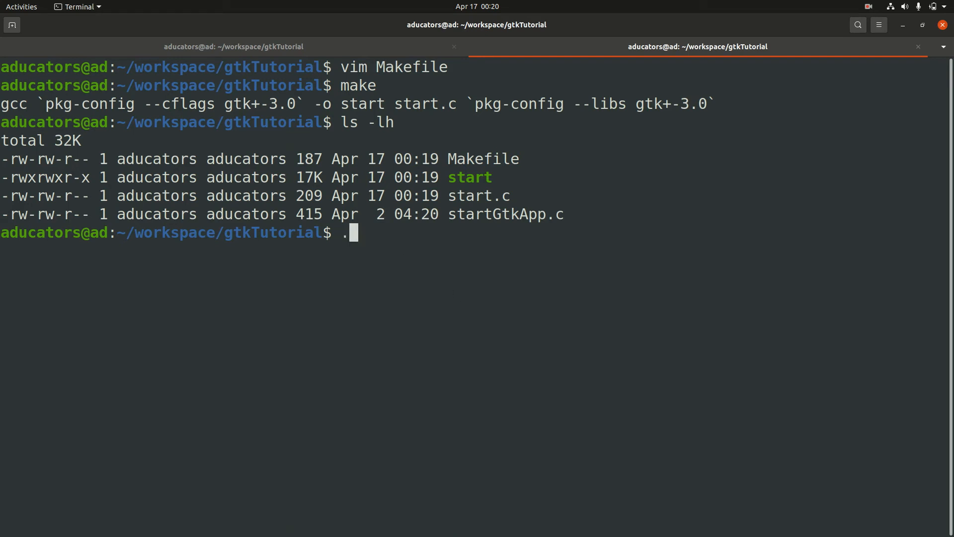
pyautogui.write('/start')
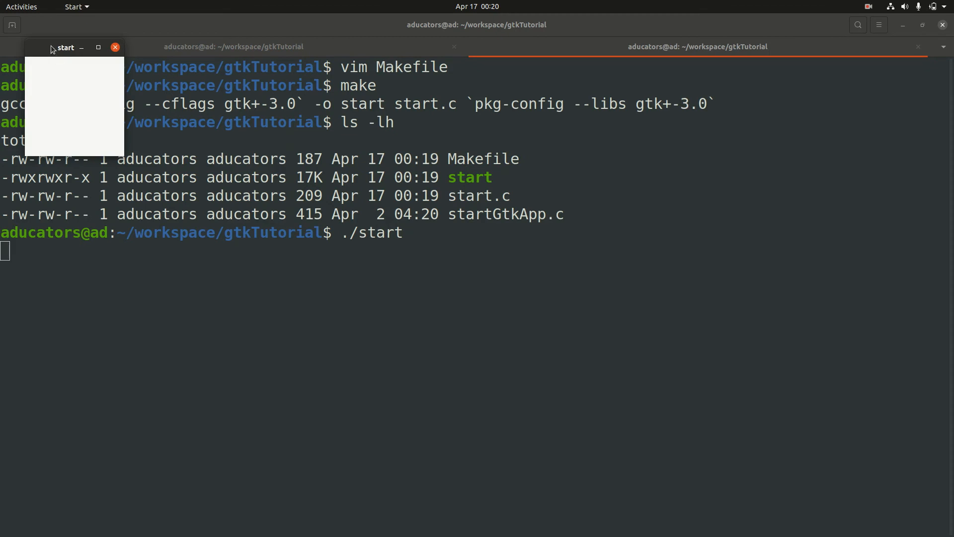
pyautogui.moveTo(63, 48); pyautogui.dragTo(412, 183)
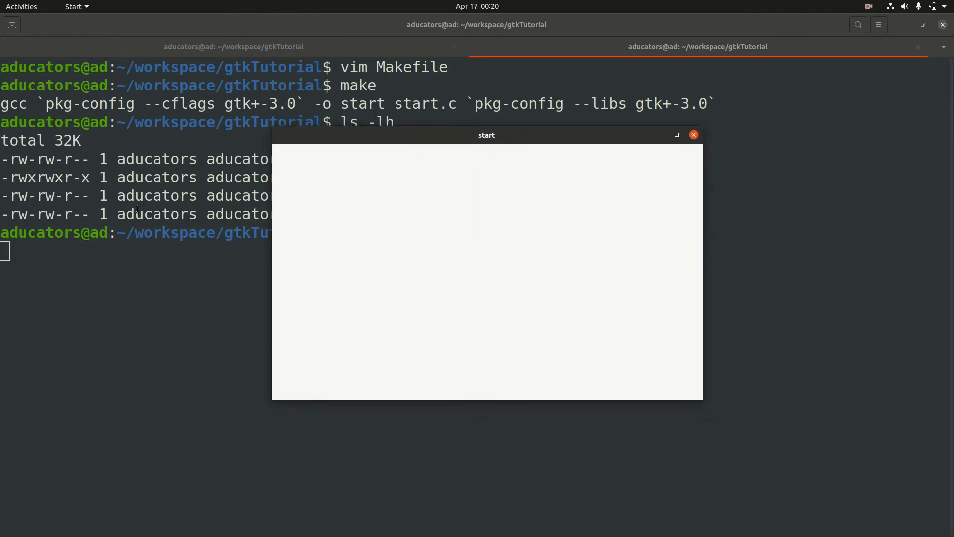
pyautogui.moveTo(582, 367)
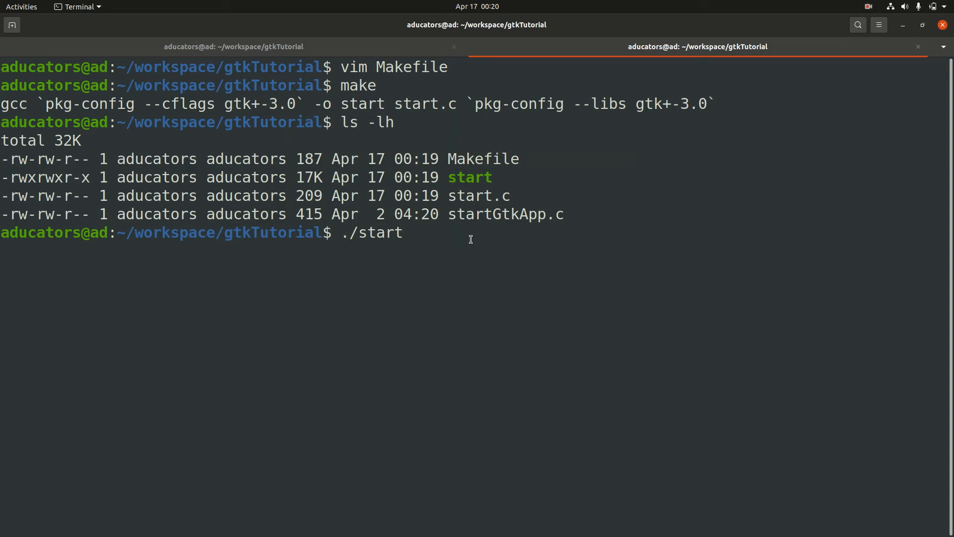
pyautogui.press('Return')
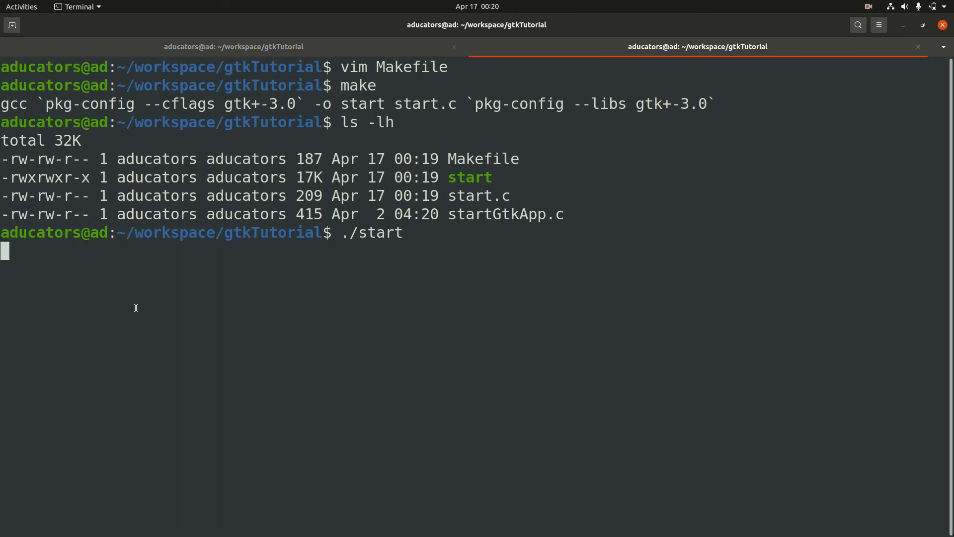
pyautogui.press('ctrl+c')
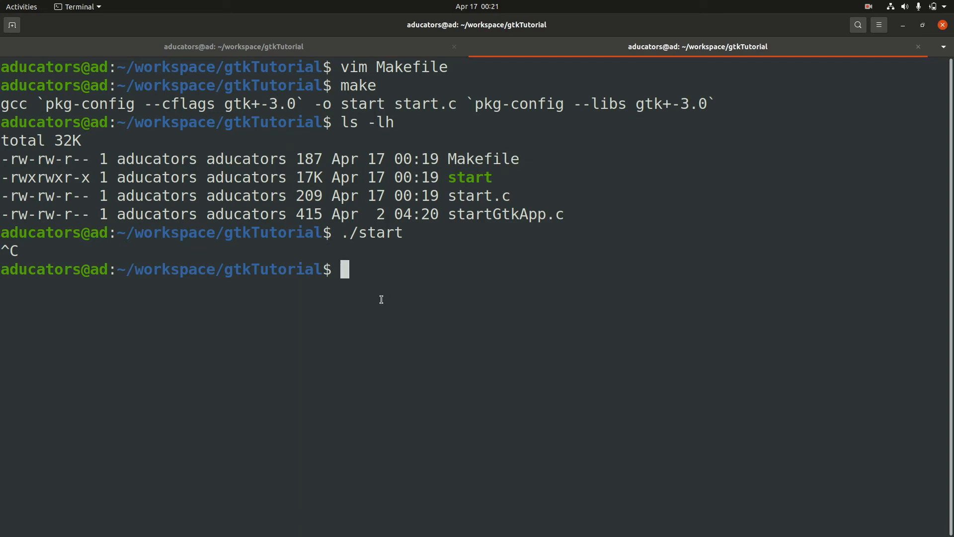
pyautogui.moveTo(413, 304)
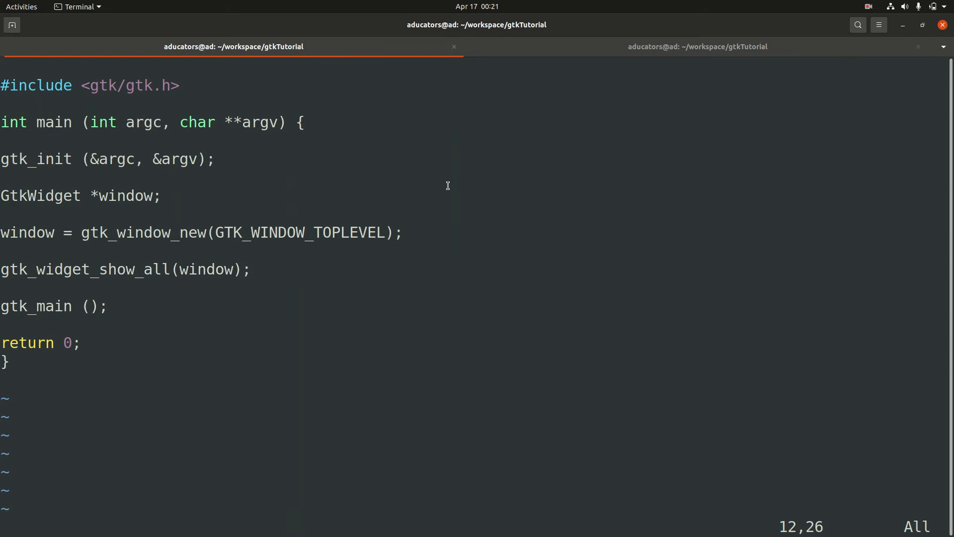
# Step: Add a g_signal_connect(window, "destroy", ...) call above the show line
pyautogui.press('o')
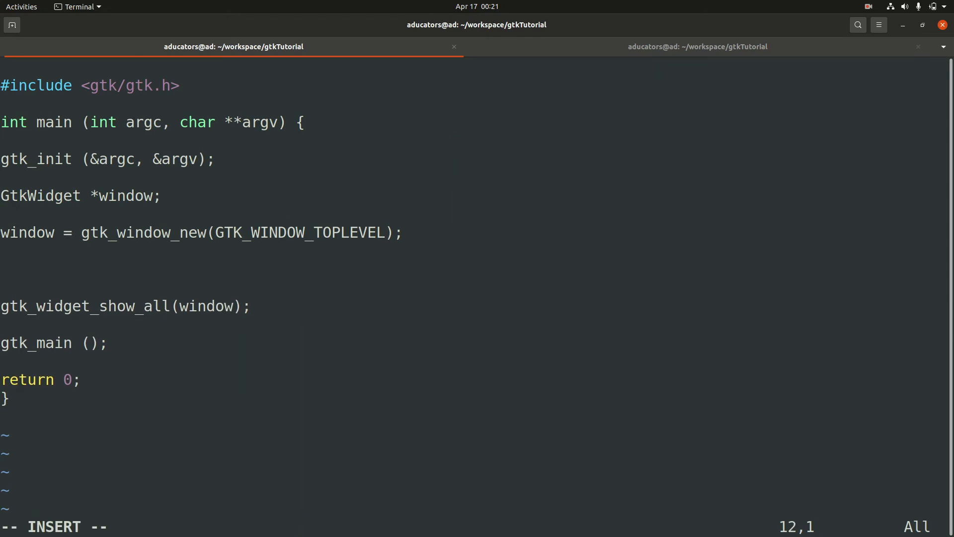
pyautogui.write('g_sig')
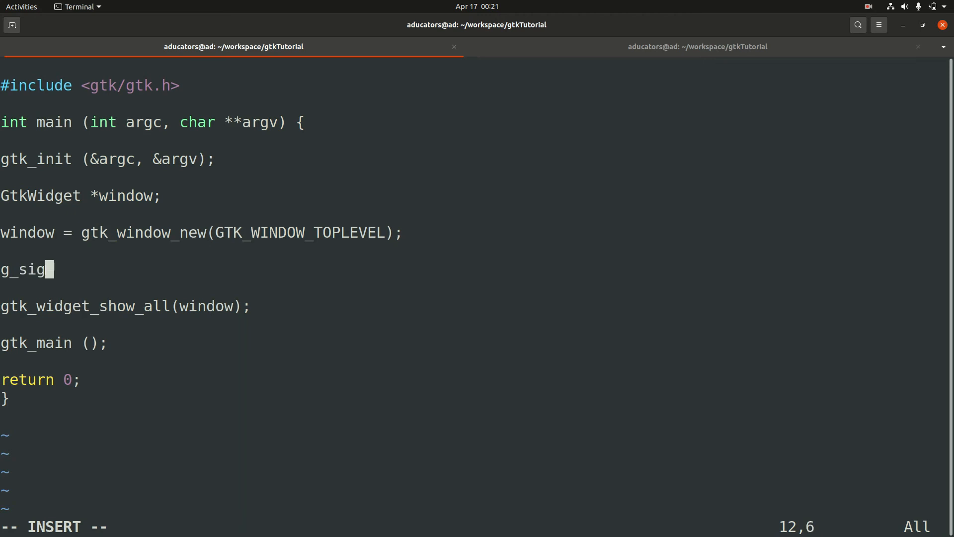
pyautogui.write('nal_')
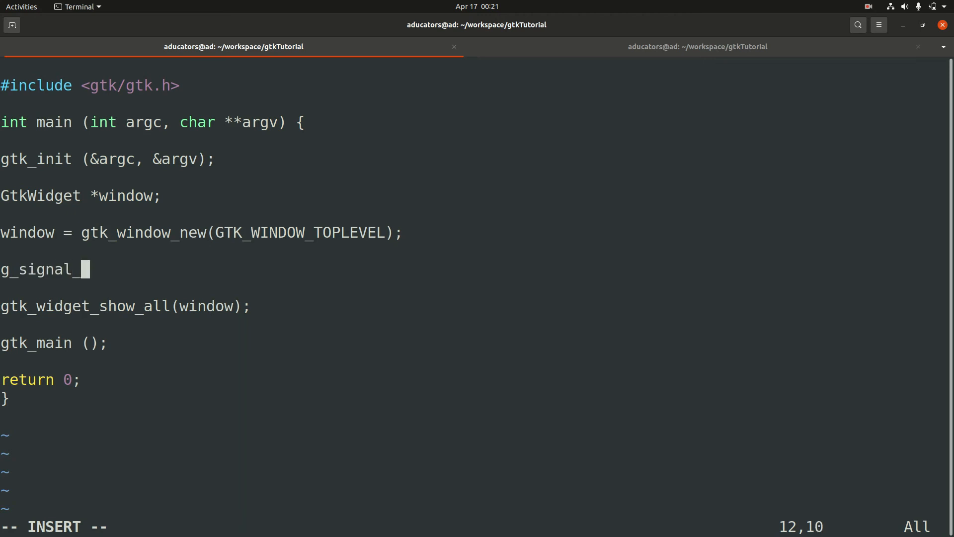
pyautogui.write('conne')
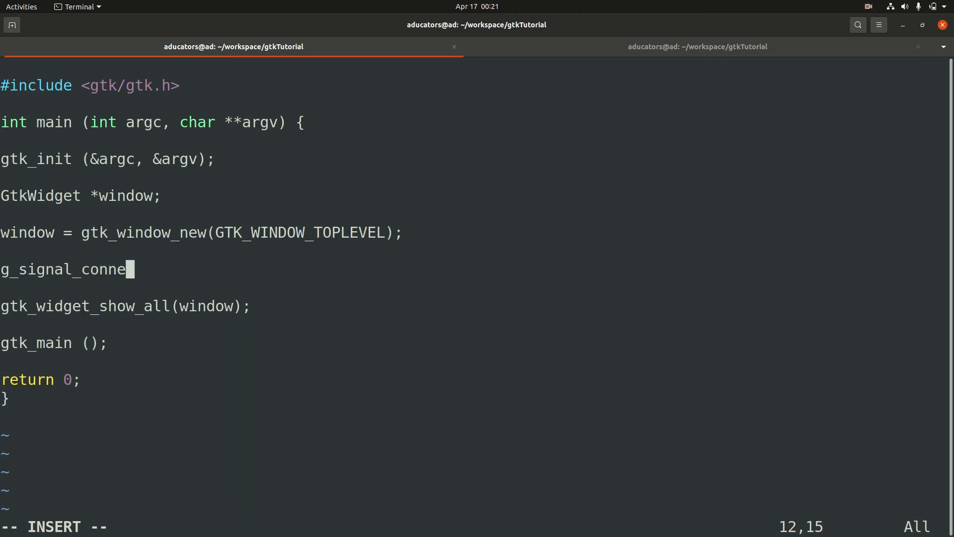
pyautogui.write('ct ();')
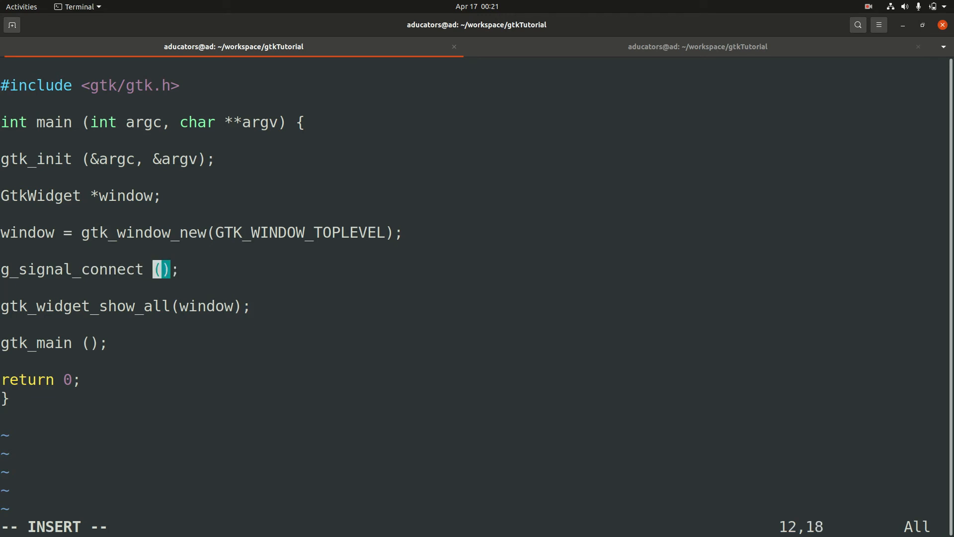
pyautogui.press('Right')
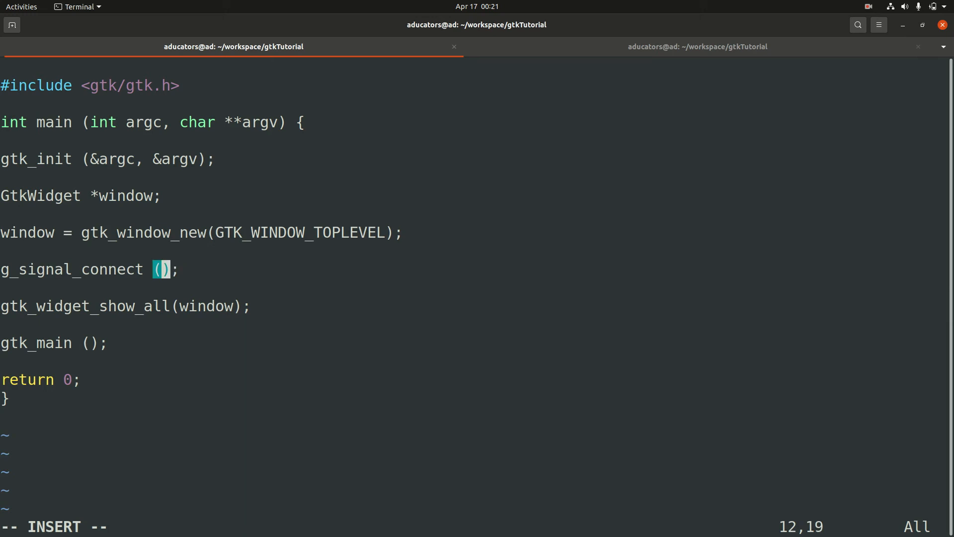
pyautogui.write('window')
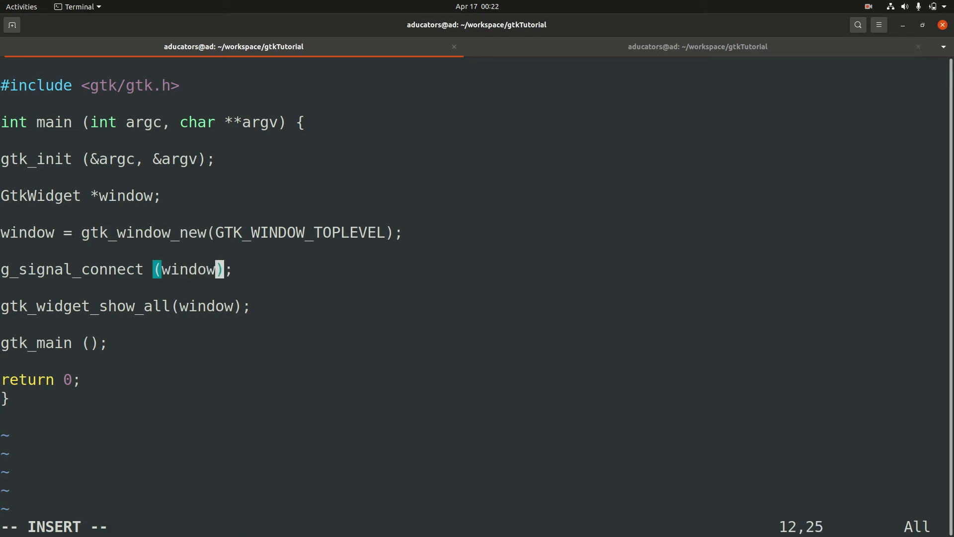
pyautogui.write(', "')
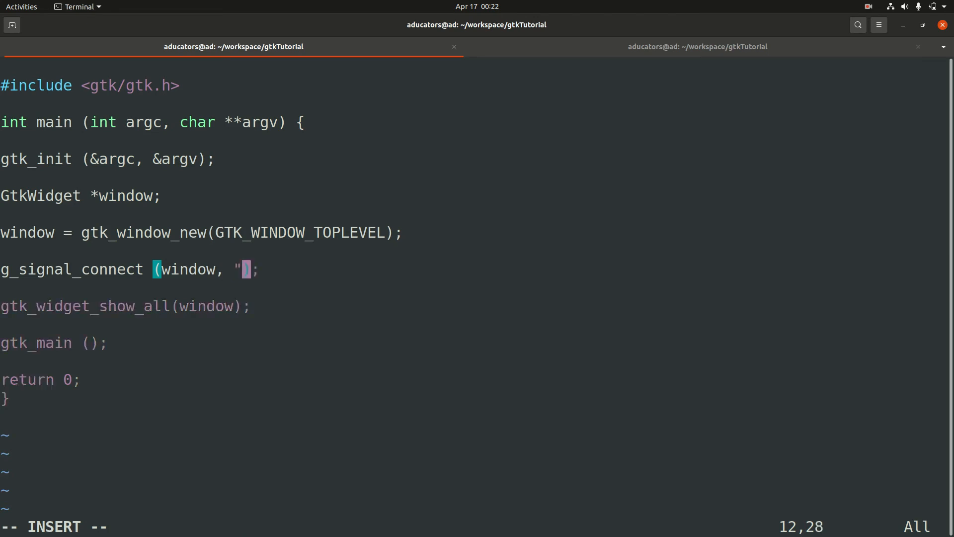
pyautogui.write('destrop')
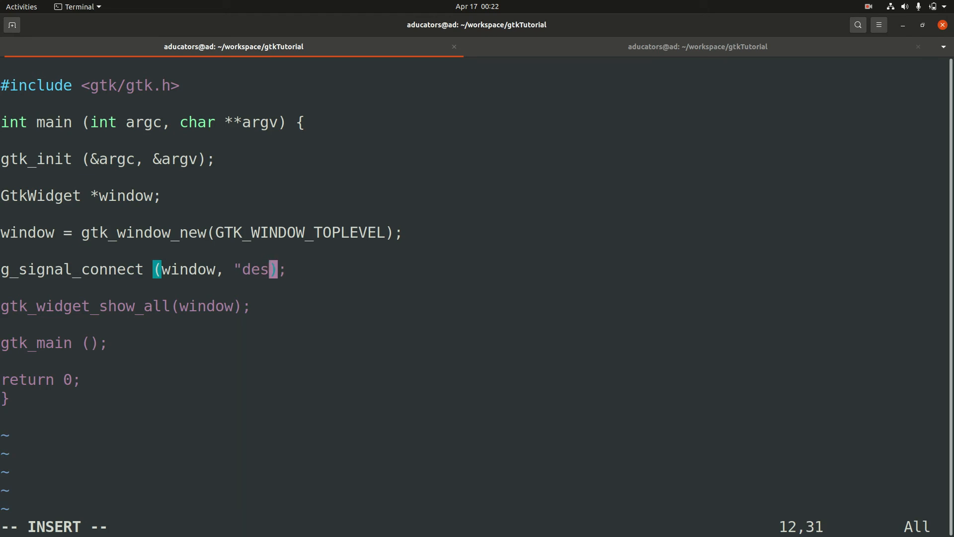
pyautogui.write('troy"')
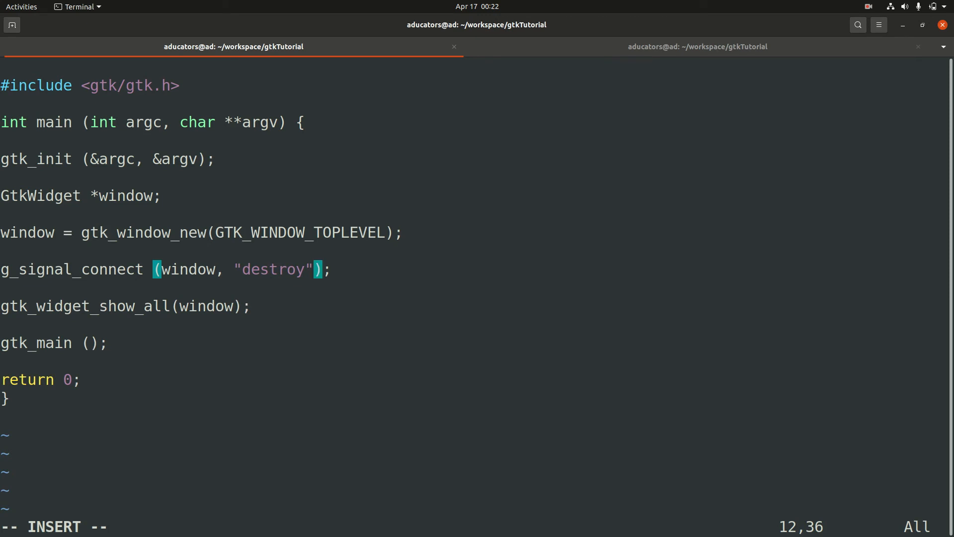
# Step: Complete it with G_CALLBACK(gtk_main_quit) and begin the final NULL argument
pyautogui.write(',')
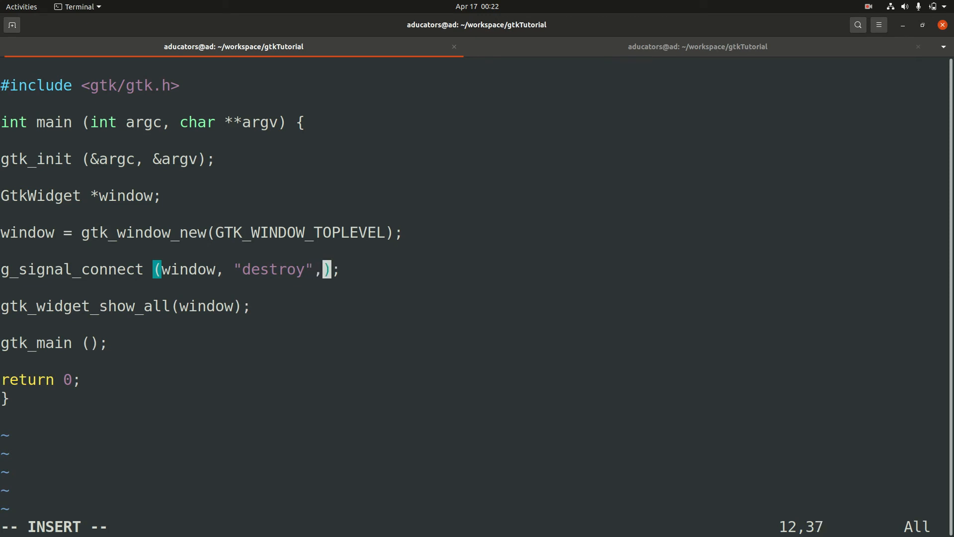
pyautogui.write('" "')
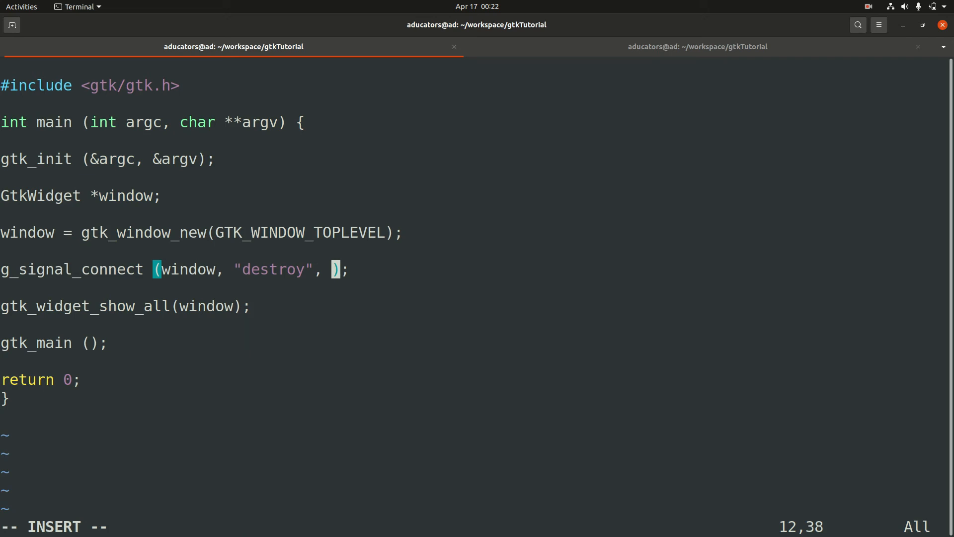
pyautogui.write('gtk_')
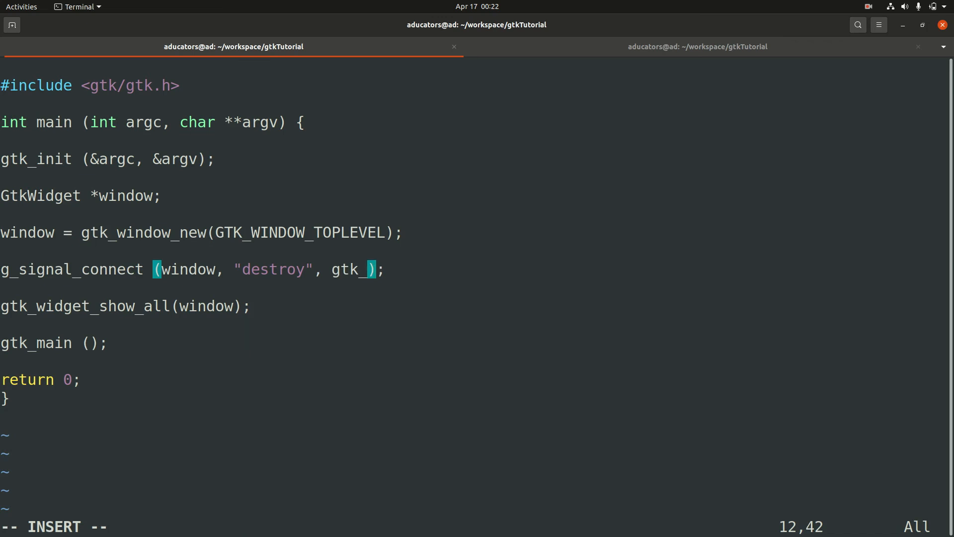
pyautogui.write('main')
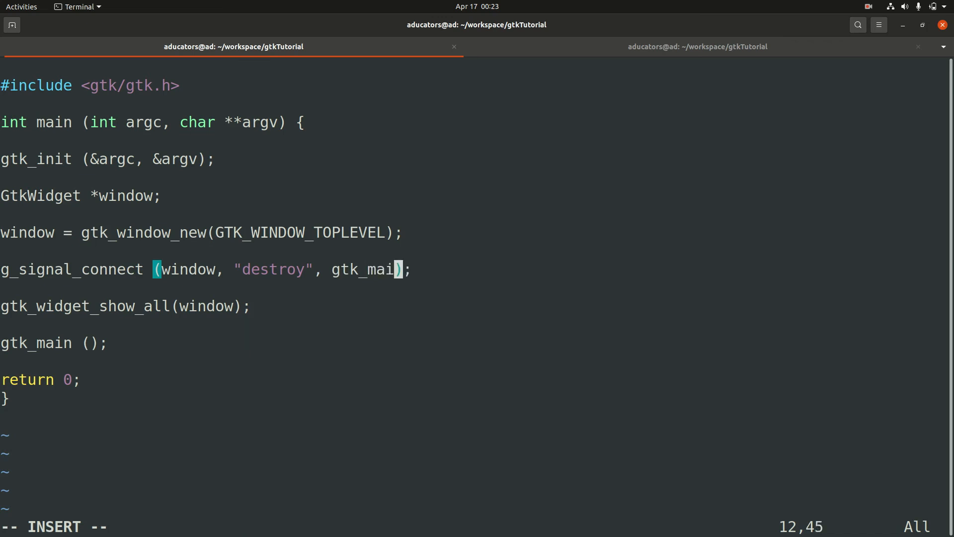
pyautogui.write('_qu')
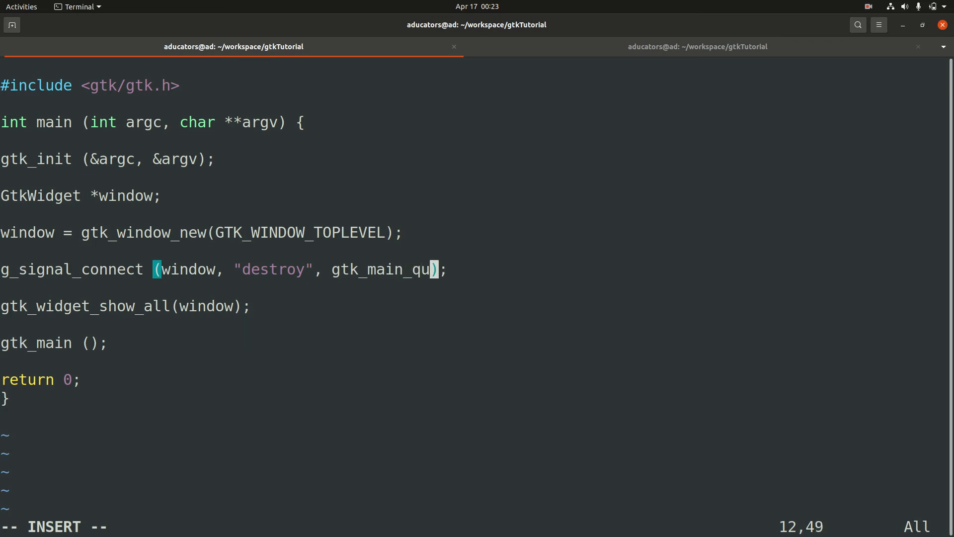
pyautogui.write('it')
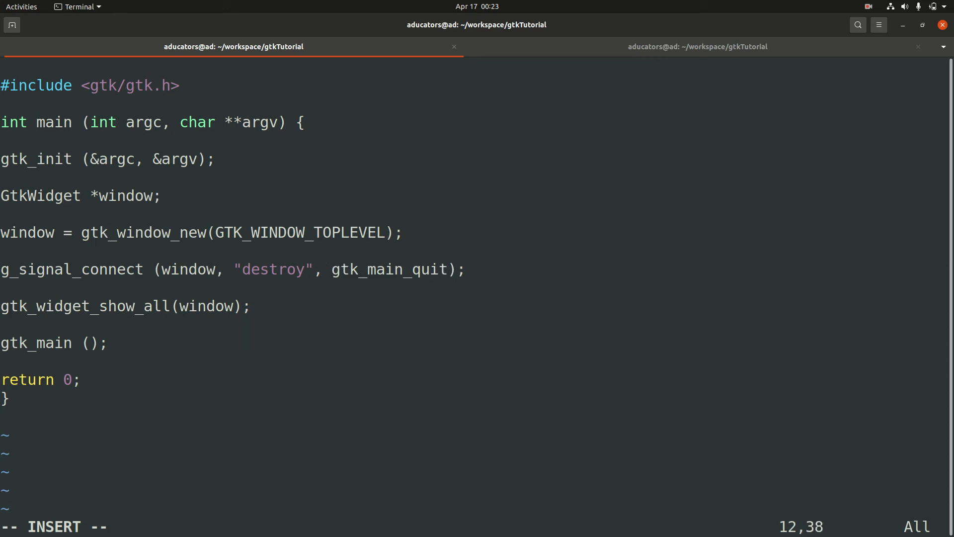
pyautogui.write('G_CA')
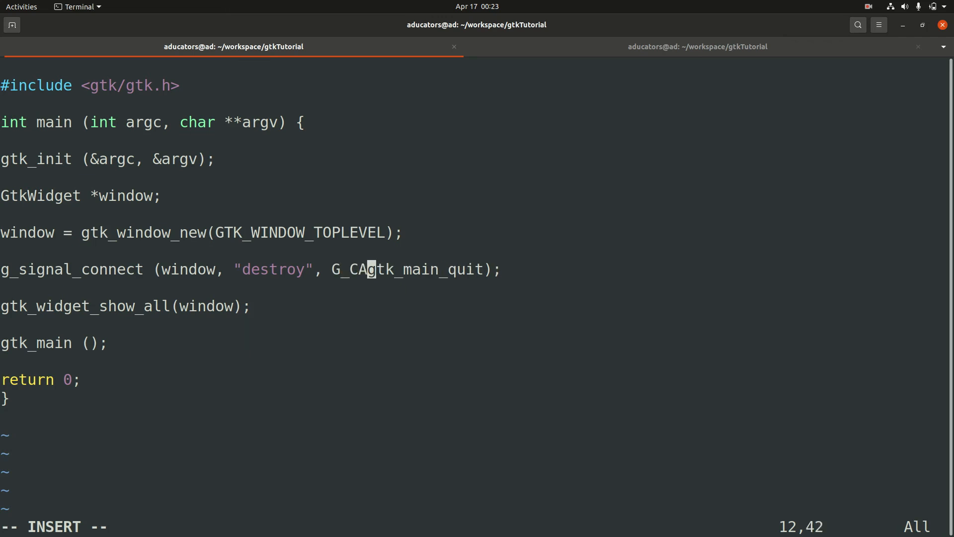
pyautogui.write('LL')
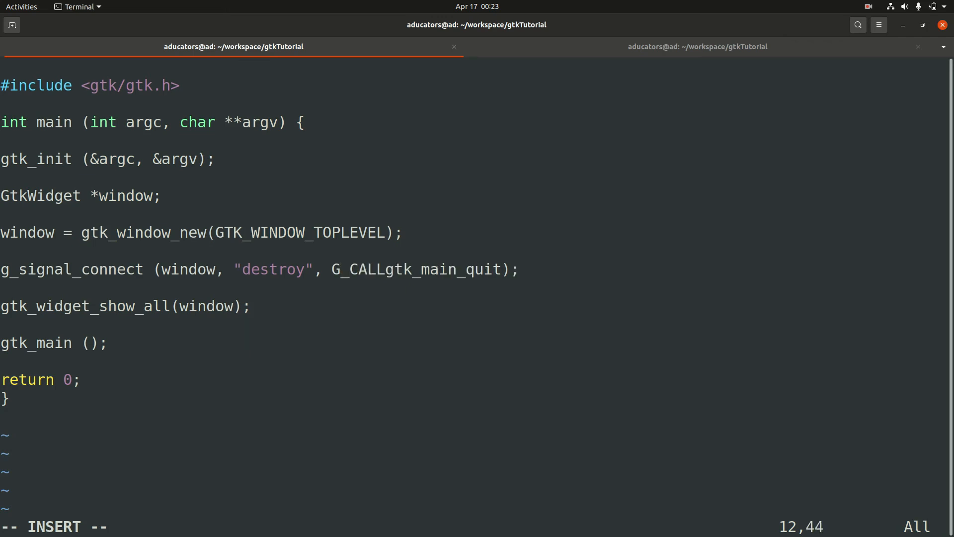
pyautogui.write('BACK(')
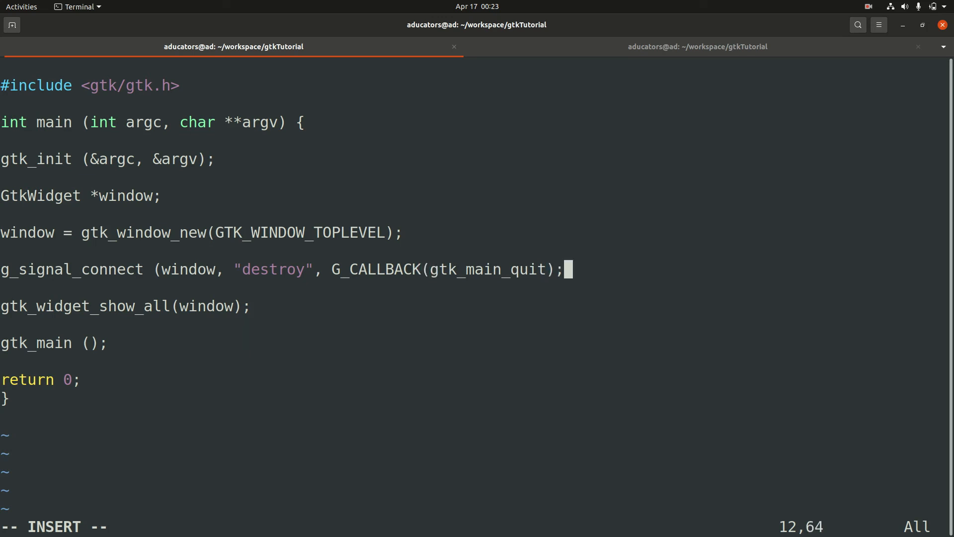
pyautogui.press('Left')
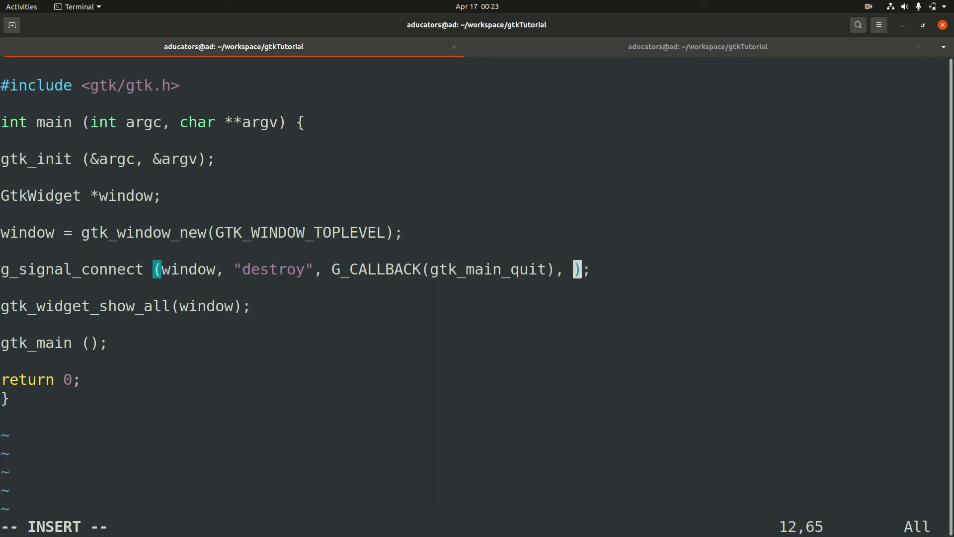
pyautogui.write('NU')
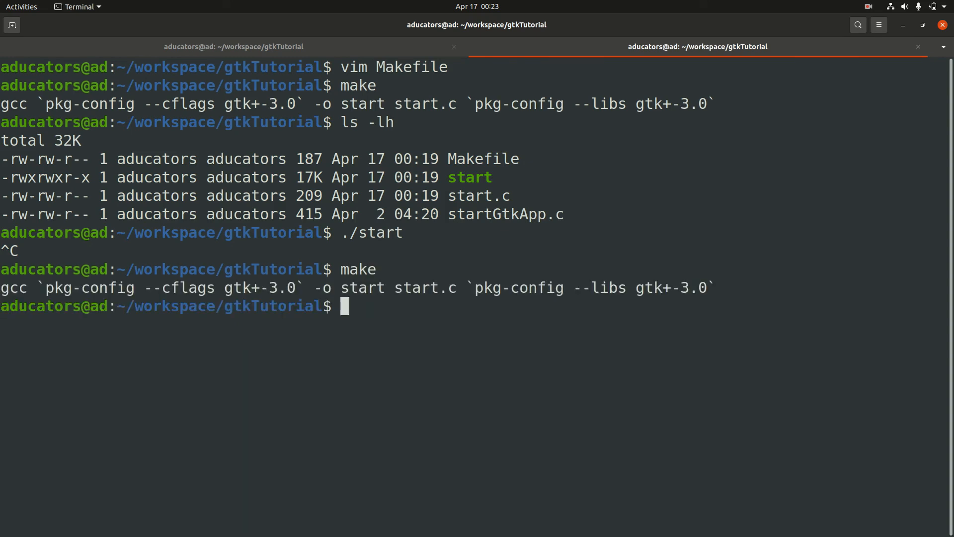
# Step: Run ./start, centre its empty window, then close the window to end the program
pyautogui.write('./start')
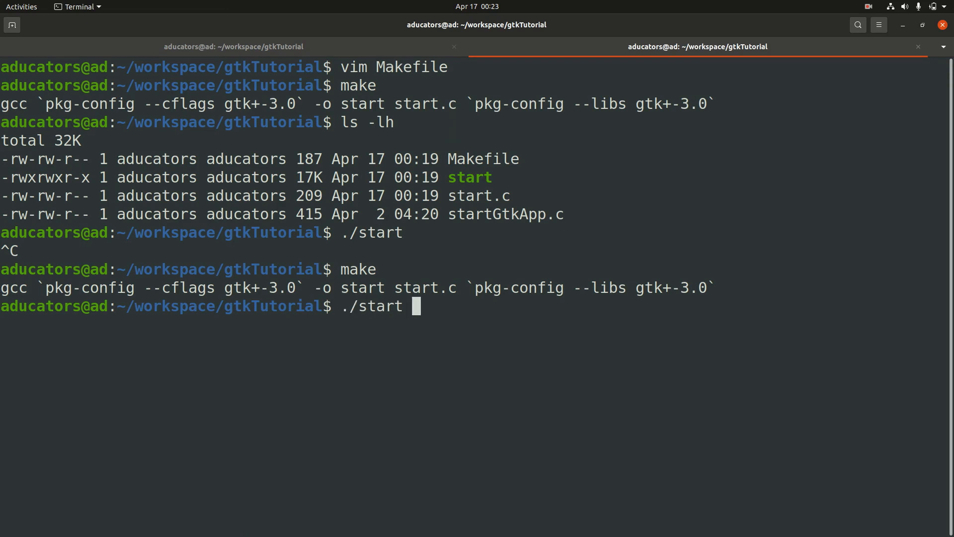
pyautogui.press('Return')
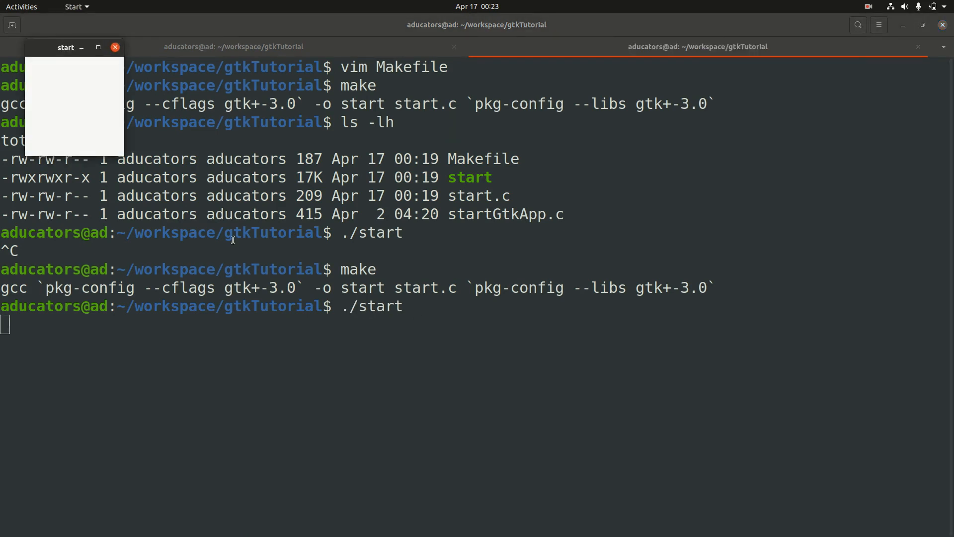
pyautogui.moveTo(66, 48); pyautogui.dragTo(429, 189)
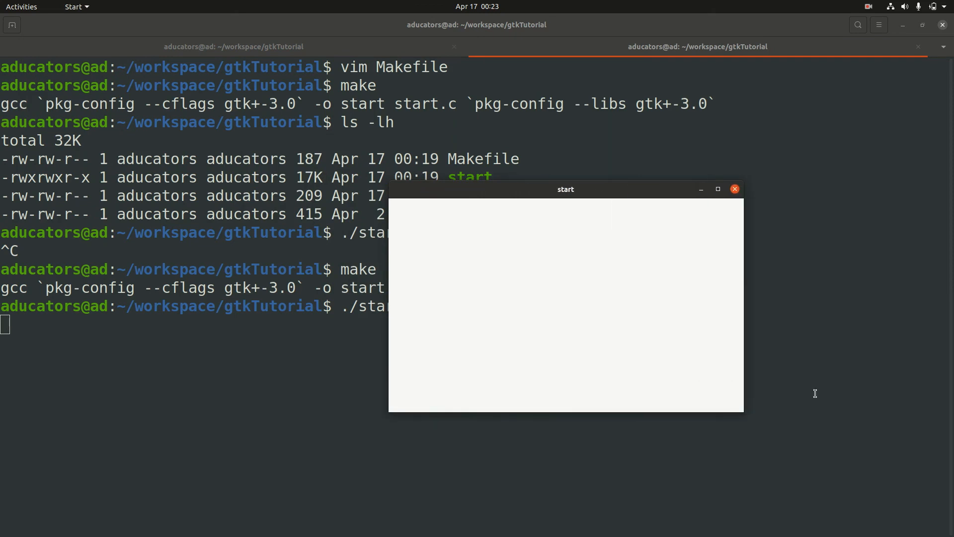
pyautogui.moveTo(794, 204)
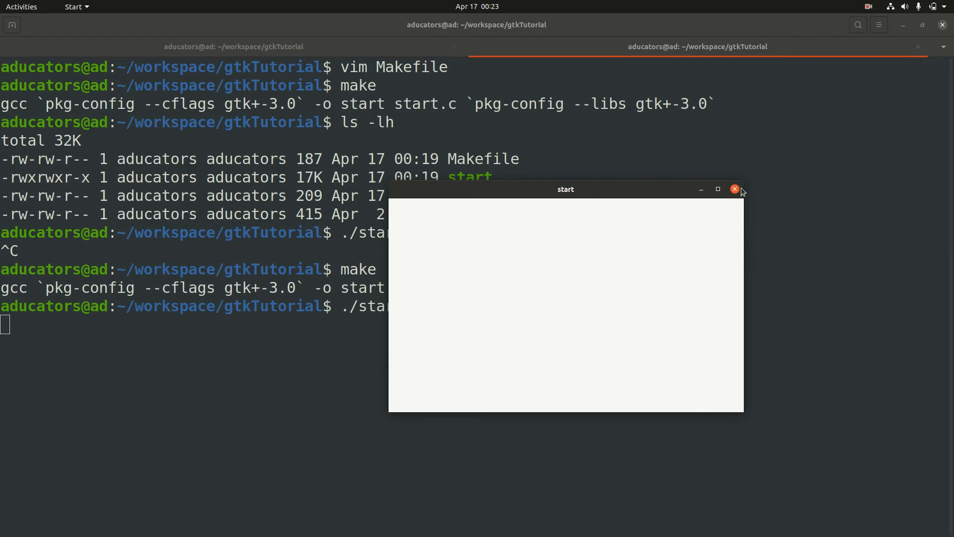
pyautogui.click(735, 189)
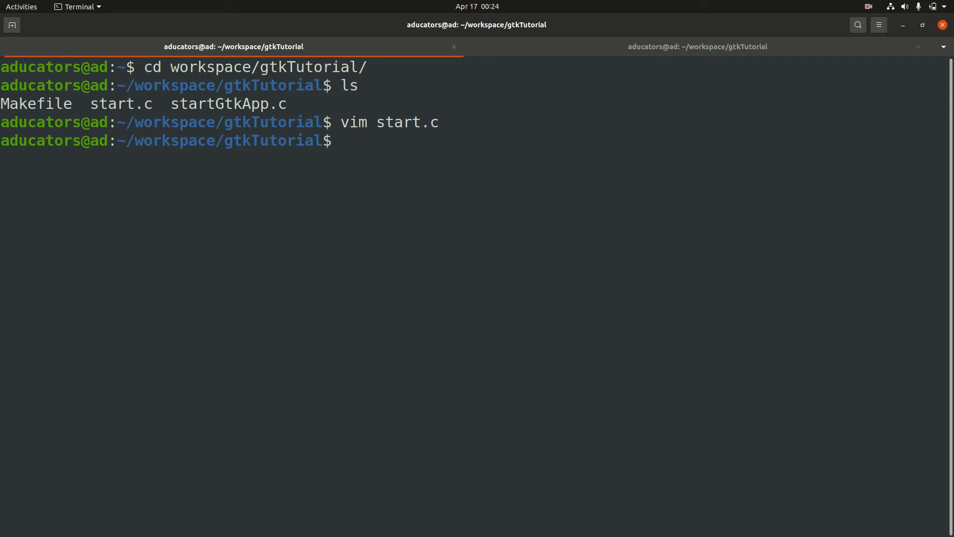
# Step: Open startGtkApp.c in Vim and declare GtkWidget *window inside activate
pyautogui.write('vim')
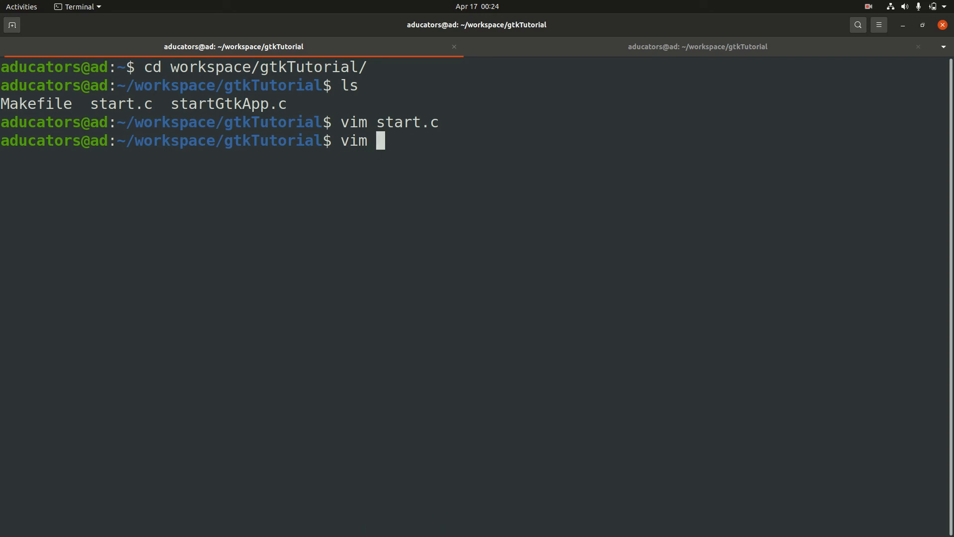
pyautogui.write('start')
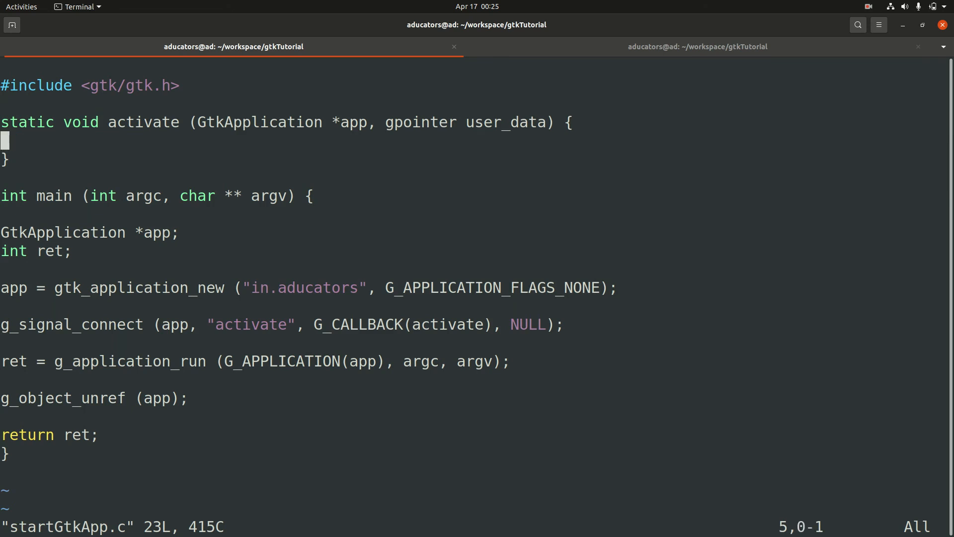
pyautogui.press('i')
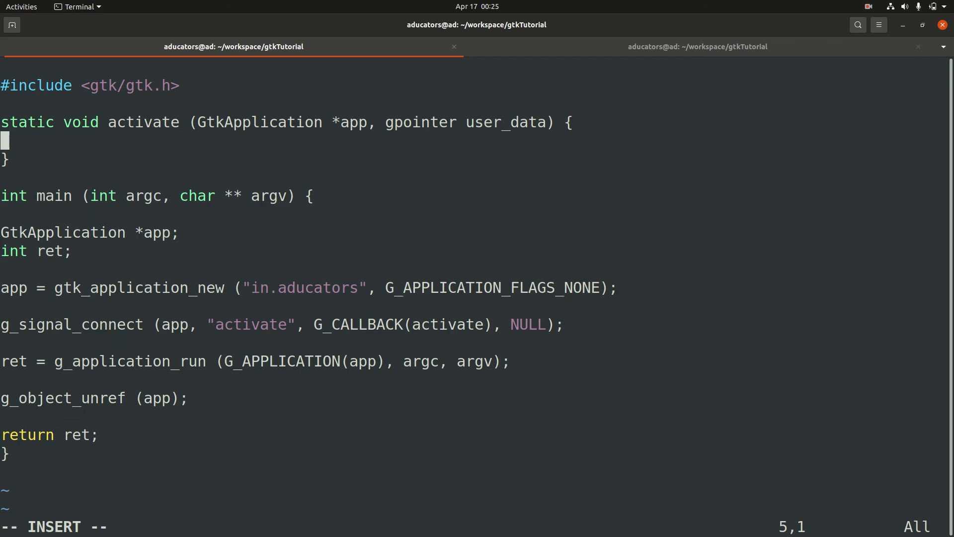
pyautogui.write('GtkW')
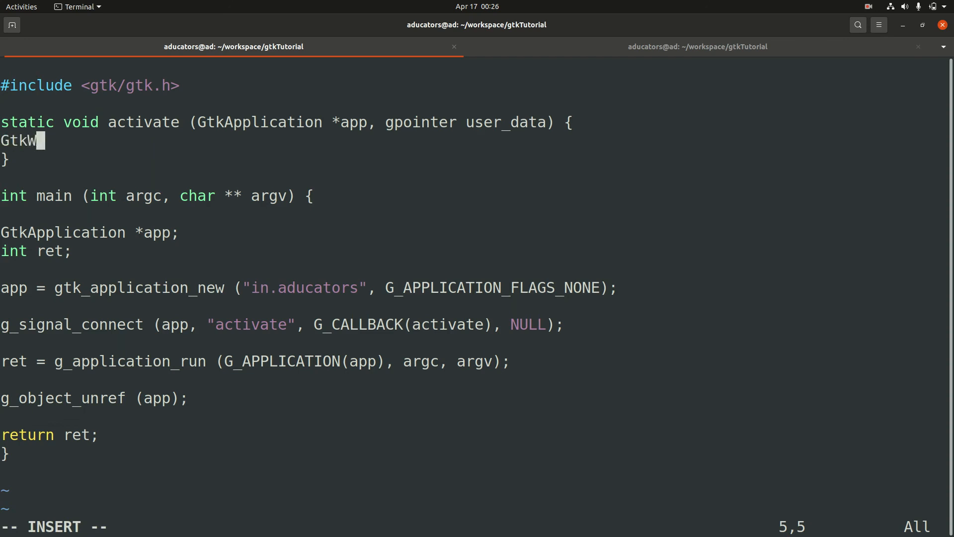
pyautogui.write('idget')
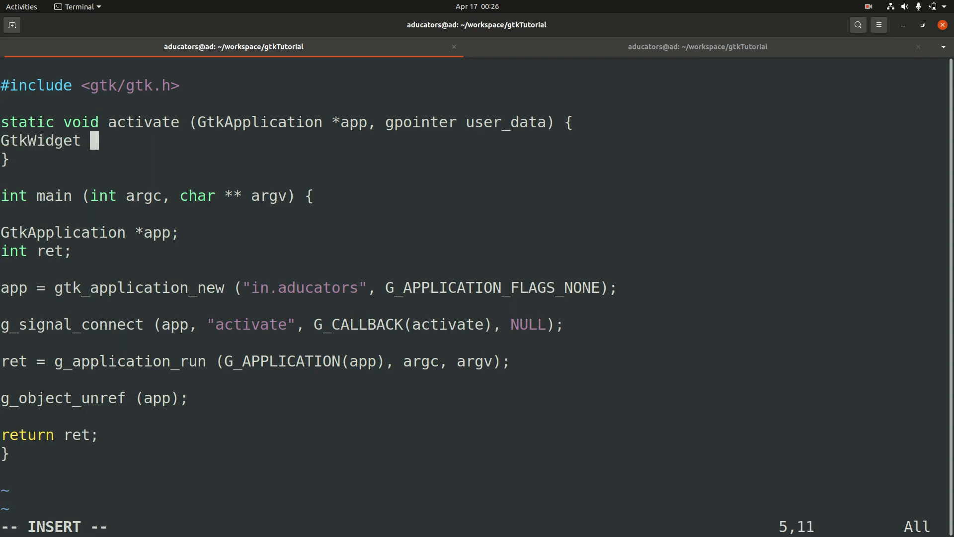
pyautogui.write('*window;')
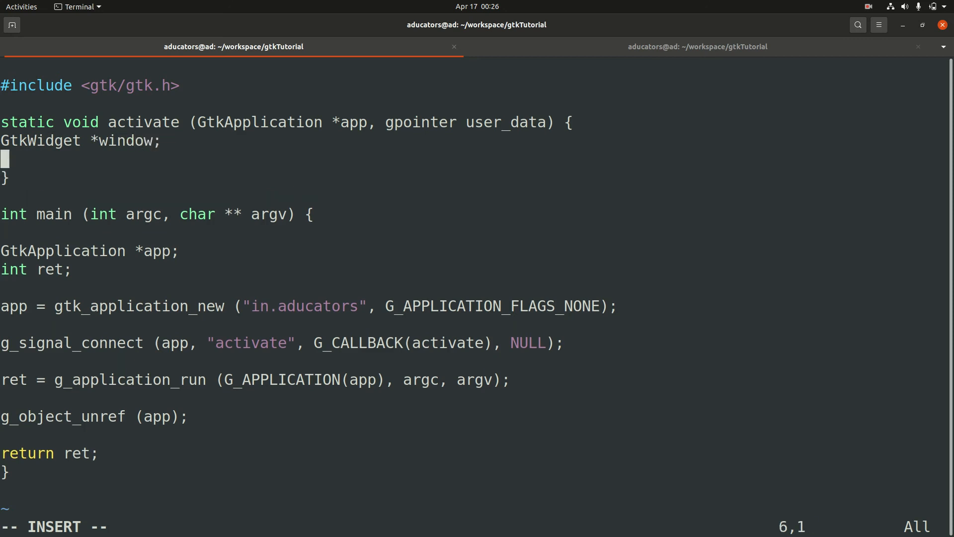
pyautogui.press('Return')
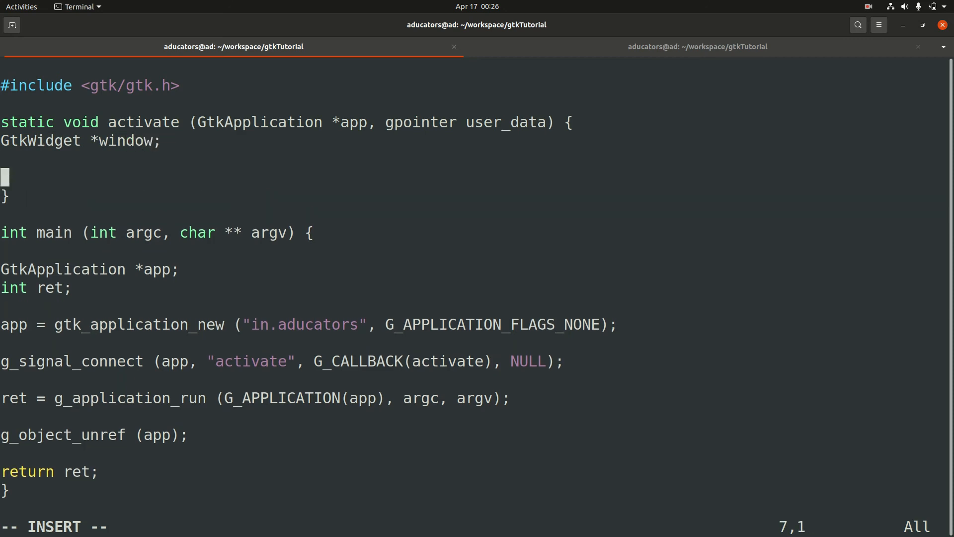
# Step: Assign window = gtk_application_window_new(app); inside activate
pyautogui.write('wi')
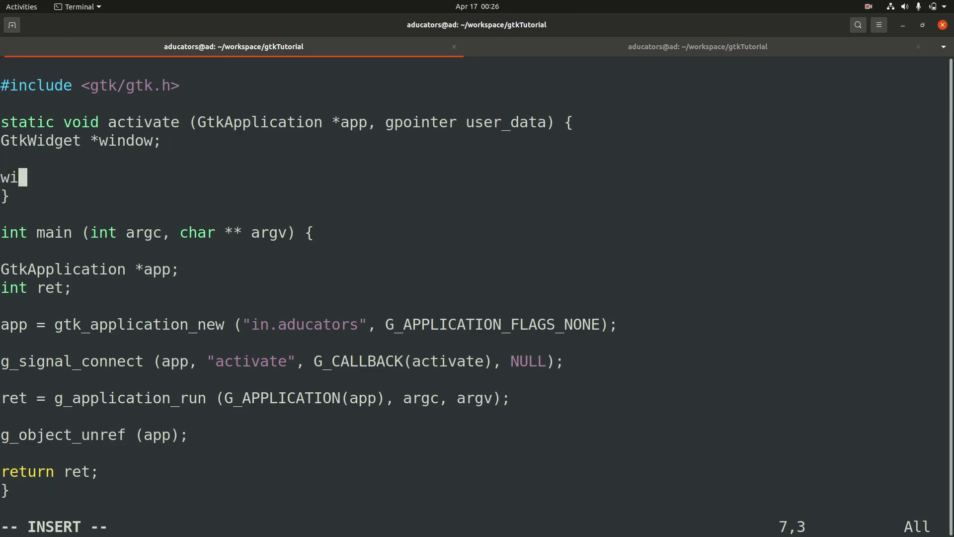
pyautogui.write('ndow =')
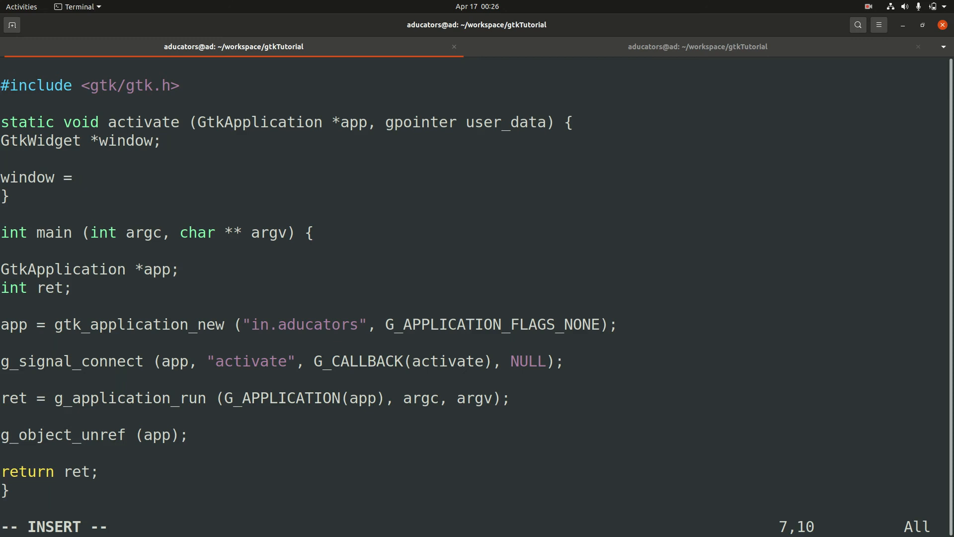
pyautogui.click(84, 177)
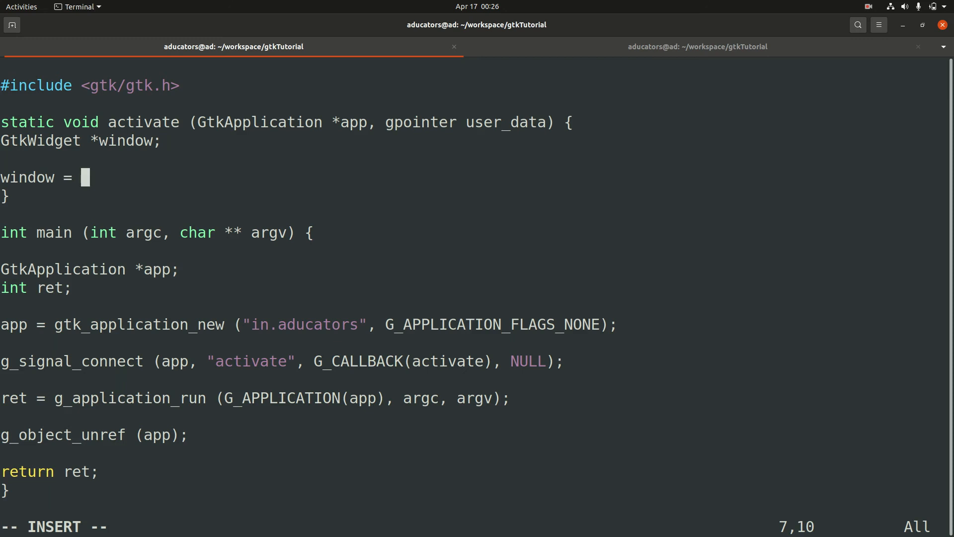
pyautogui.write('gtk')
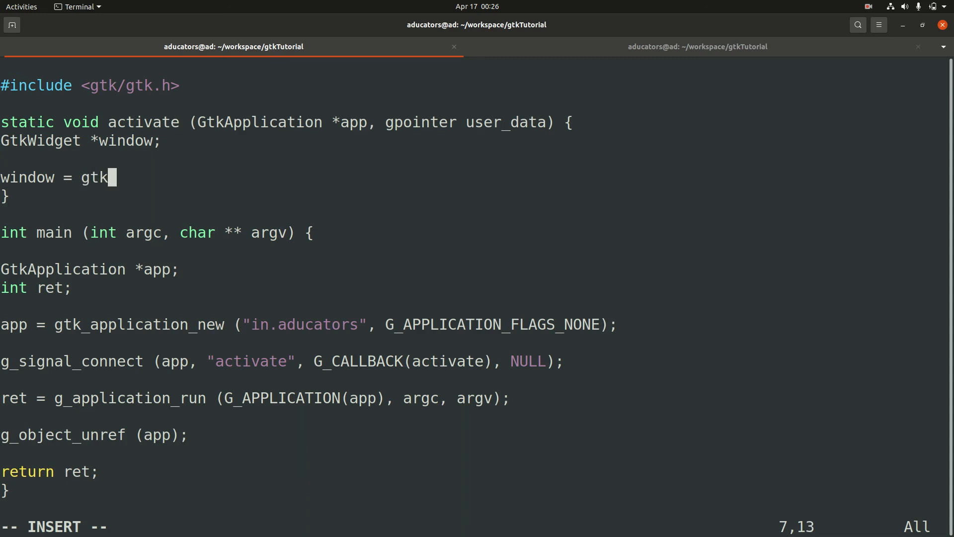
pyautogui.write('_appl')
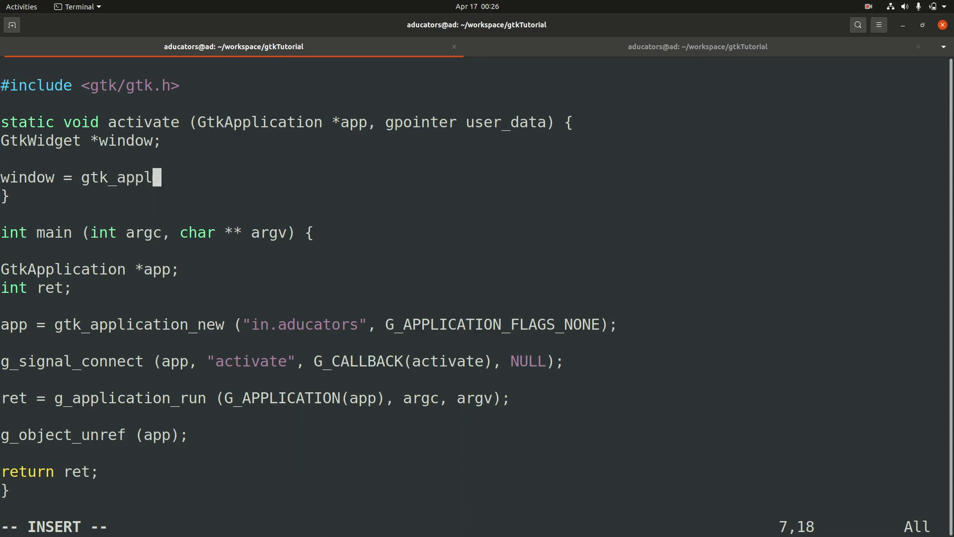
pyautogui.write('ication')
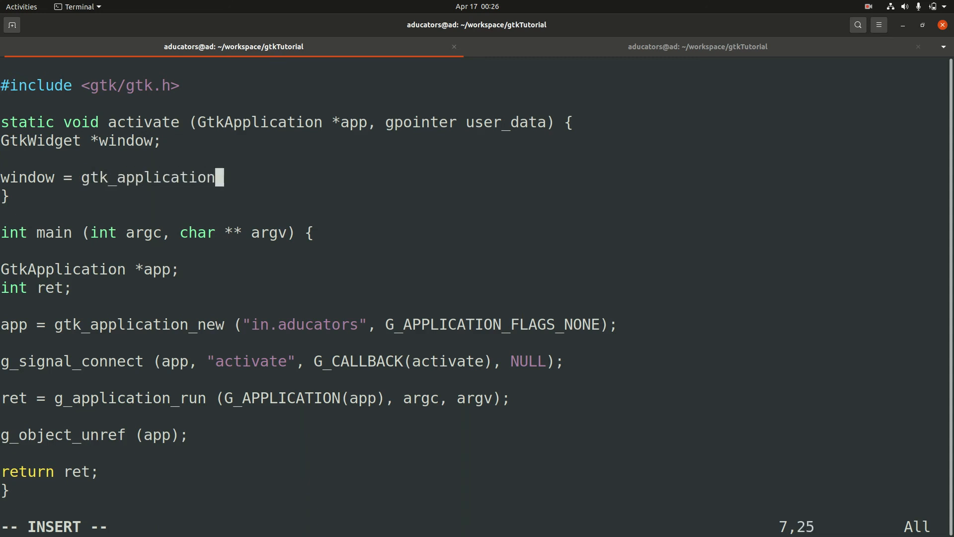
pyautogui.write('_window_n')
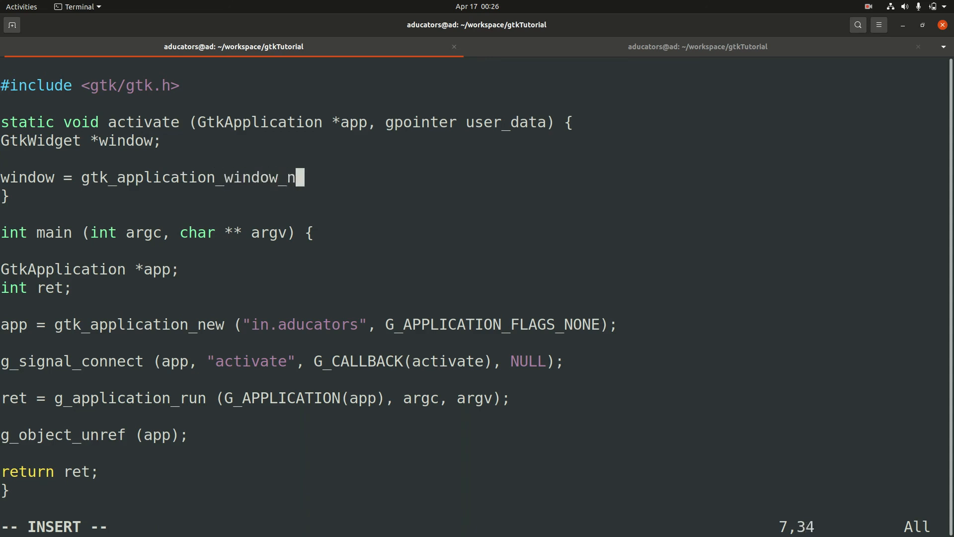
pyautogui.write('ew')
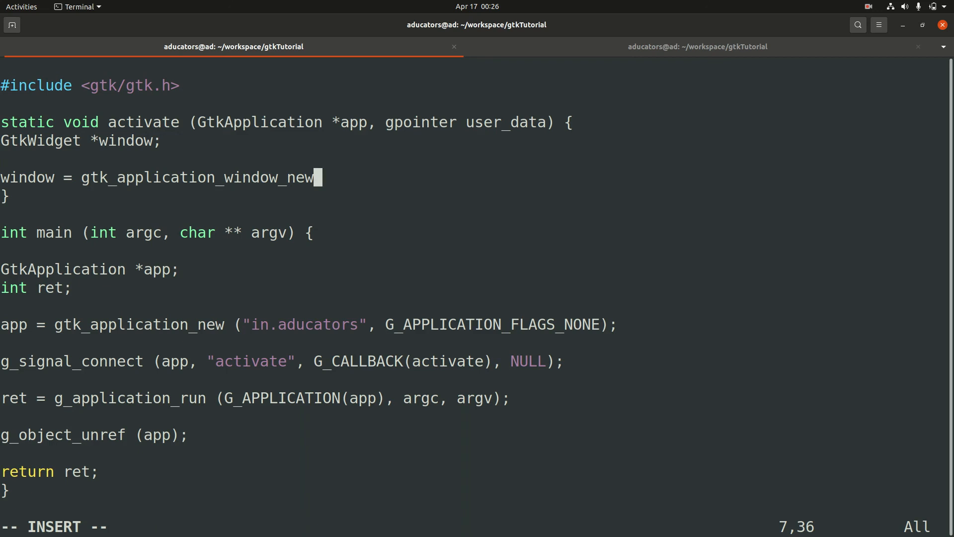
pyautogui.write('(')
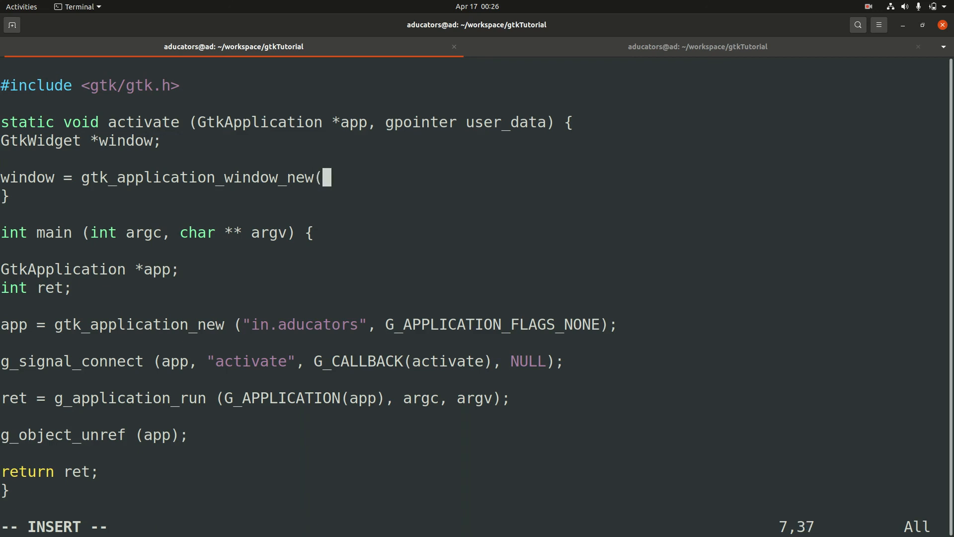
pyautogui.write('app')
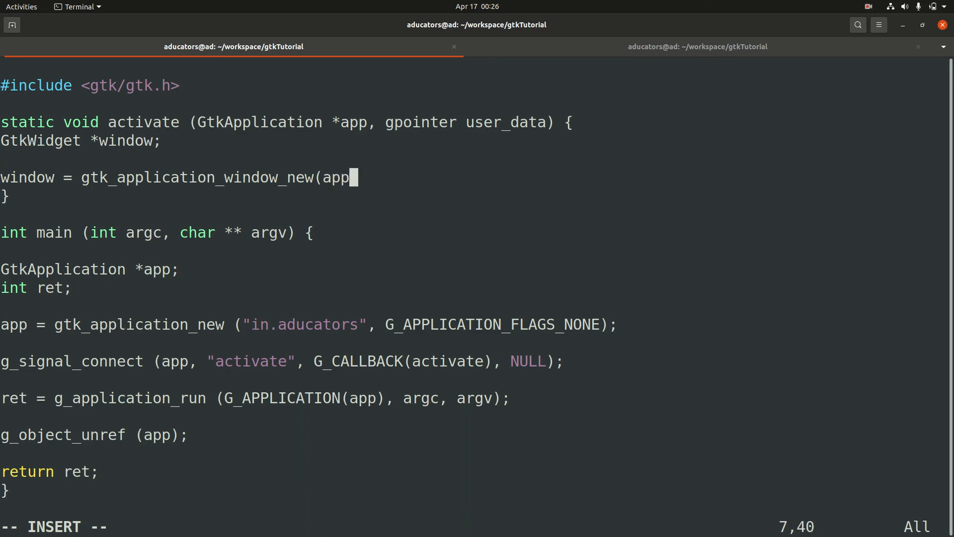
pyautogui.write(');')
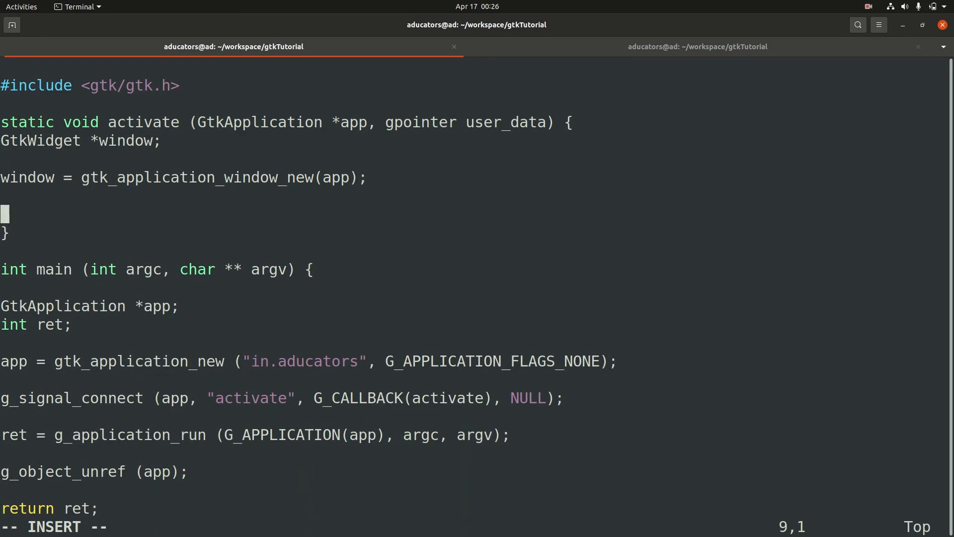
# Step: Add gtk_widget_show_all(window); inside the activate callback
pyautogui.write('gtk_')
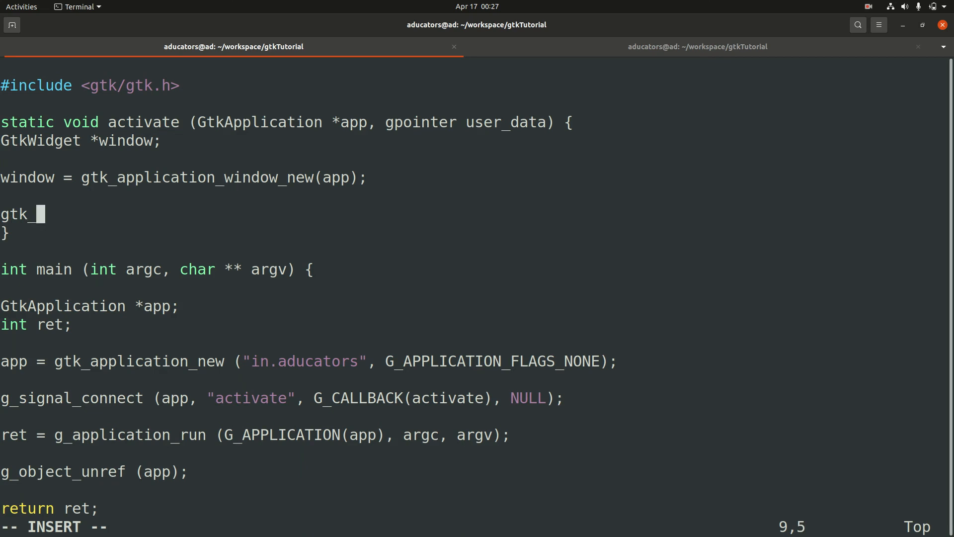
pyautogui.write('wi')
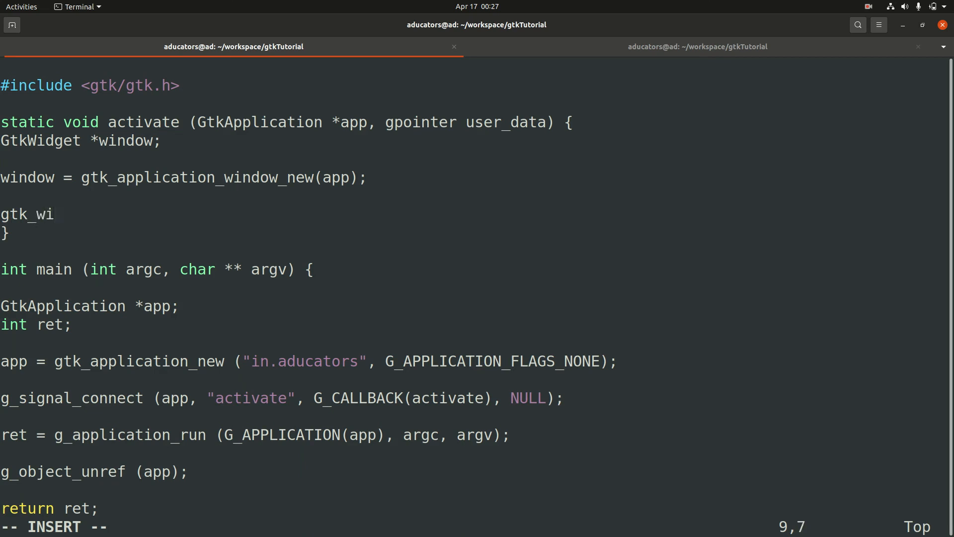
pyautogui.write('d')
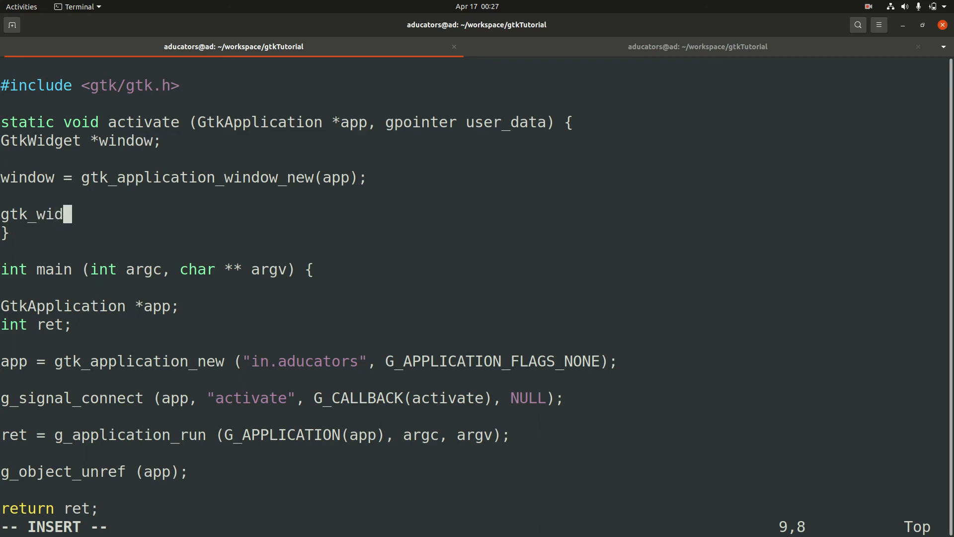
pyautogui.write('get')
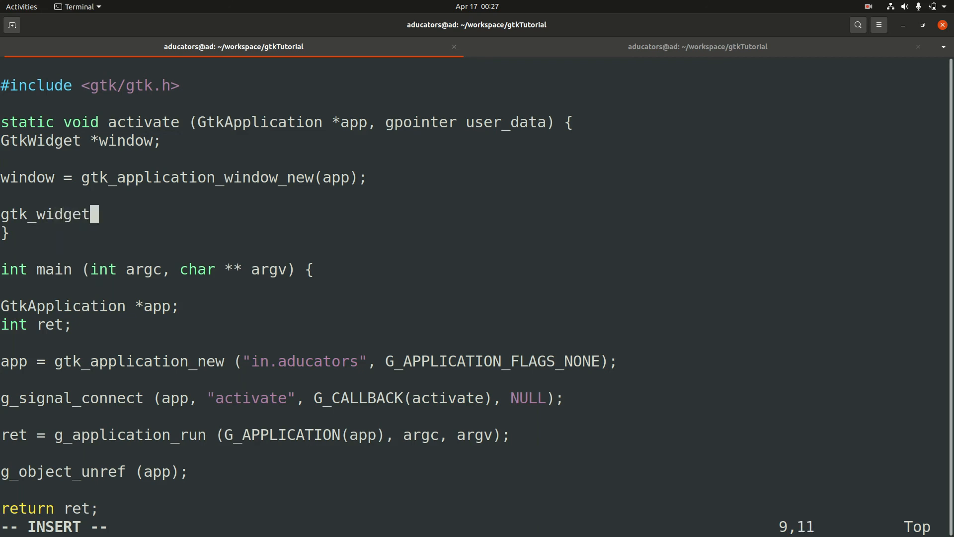
pyautogui.write('_sh')
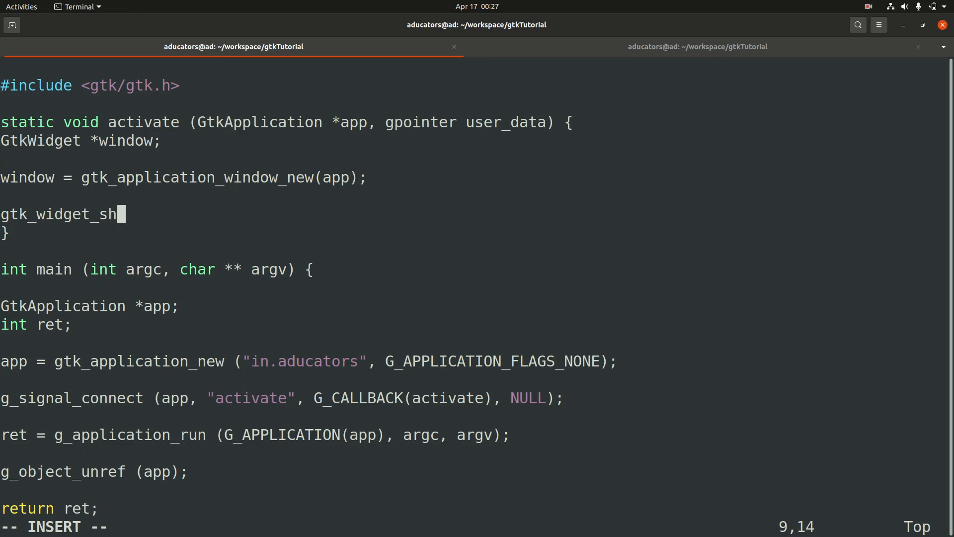
pyautogui.write('ow_al')
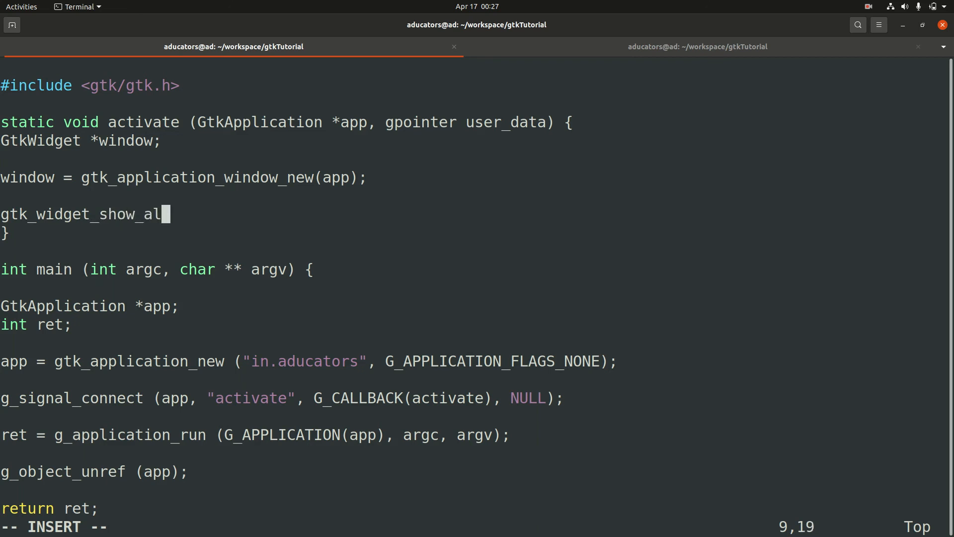
pyautogui.write('l(wi')
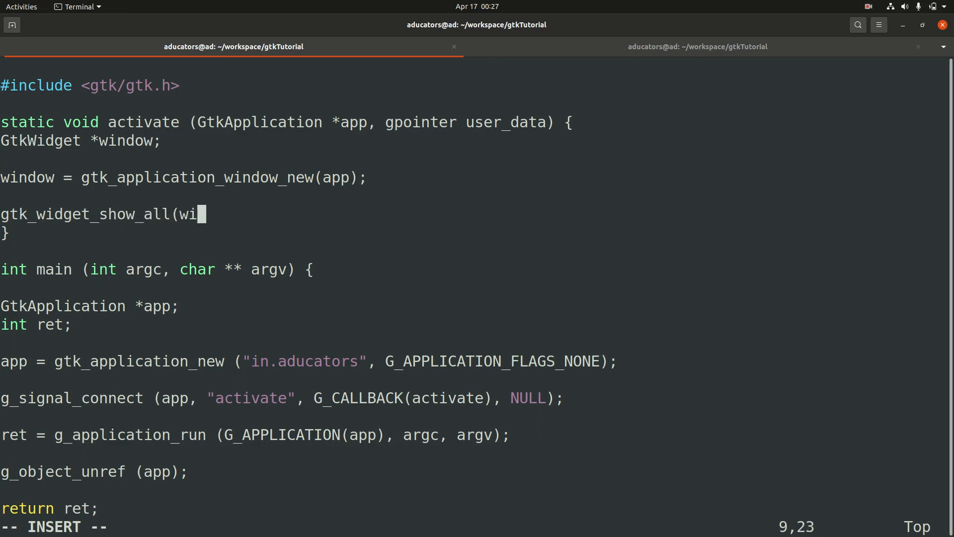
pyautogui.write("ndow);'")
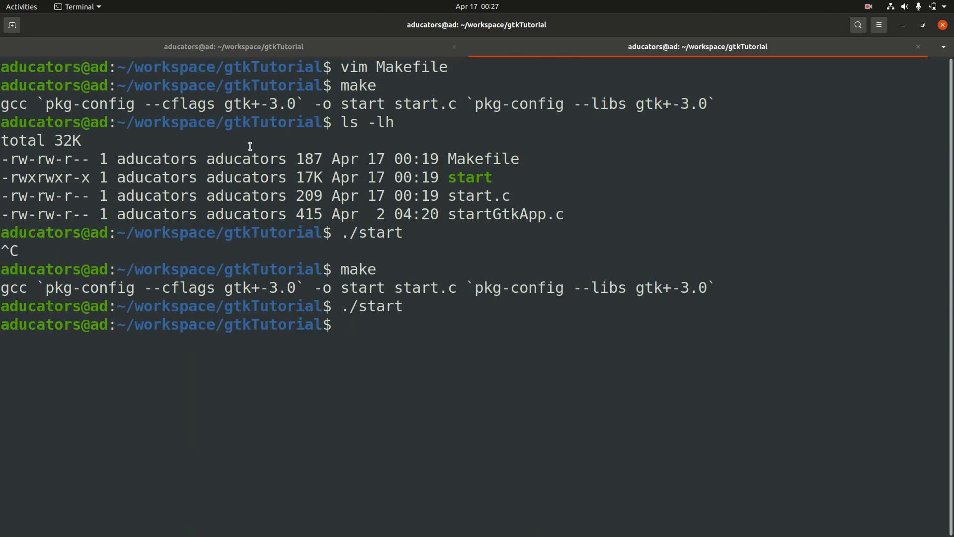
# Step: Change PROG in the Makefile to startGtkApp, run make, and highlight the built startGtkApp name
pyautogui.write('vim Makefile')
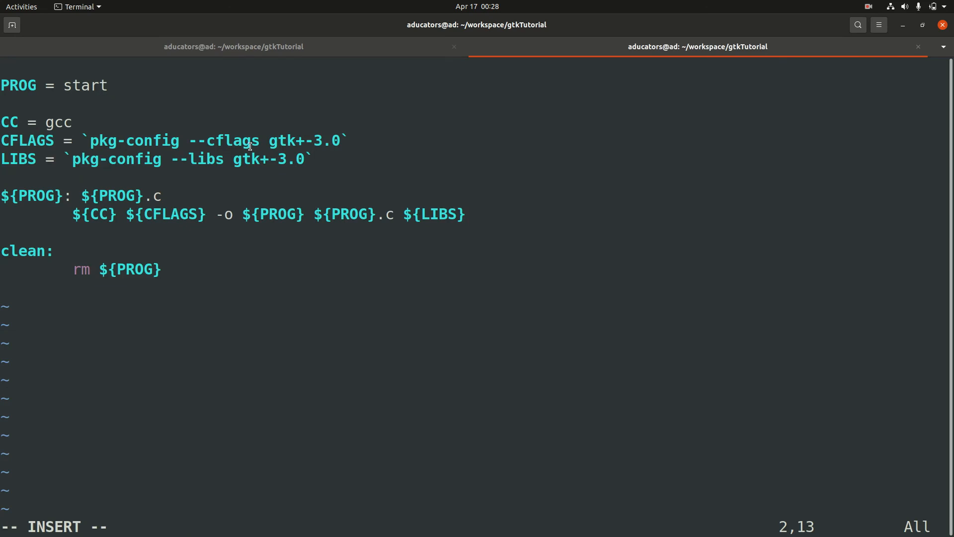
pyautogui.write('GtkA')
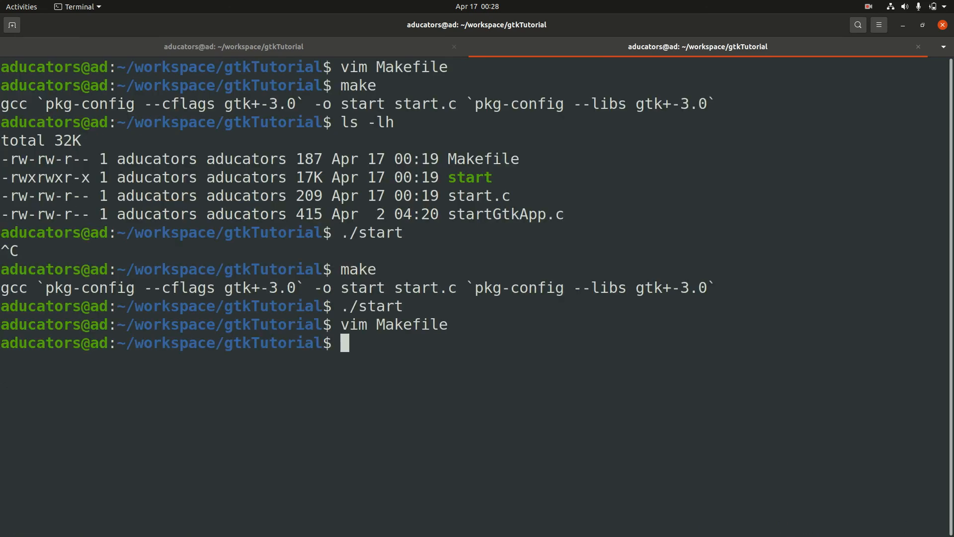
pyautogui.write('make')
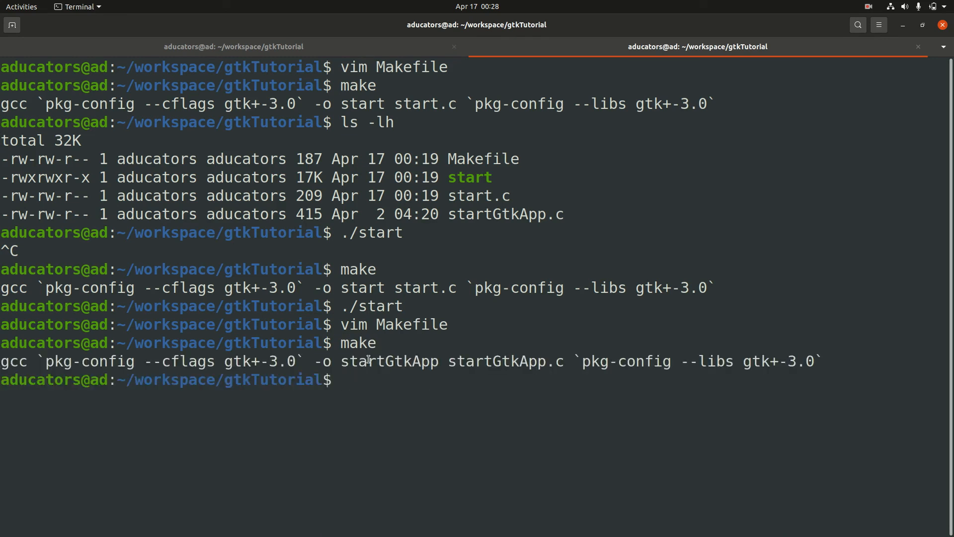
pyautogui.moveTo(370, 361); pyautogui.dragTo(580, 360)
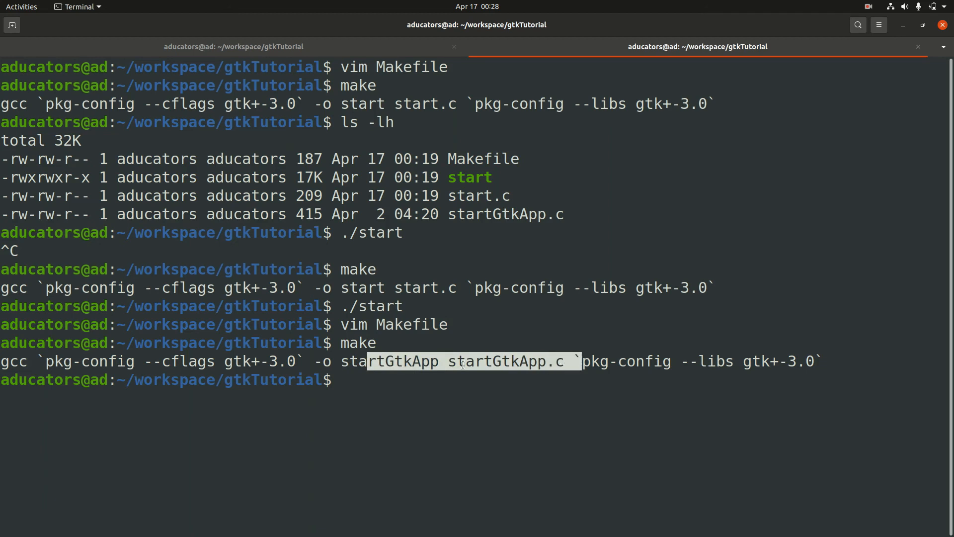
pyautogui.write('./')
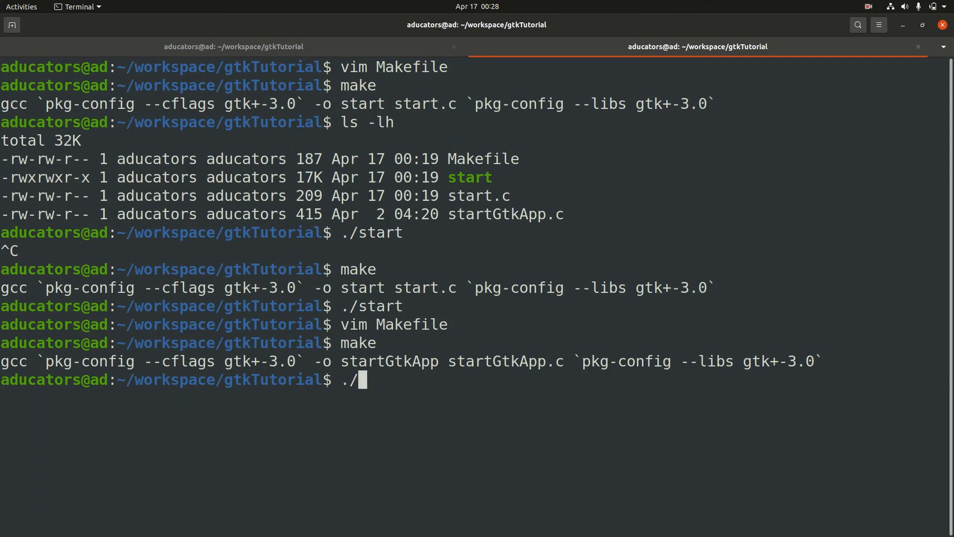
# Step: Run ./startGtkApp, view its empty window, close it, and run it again
pyautogui.write('startGtkApp')
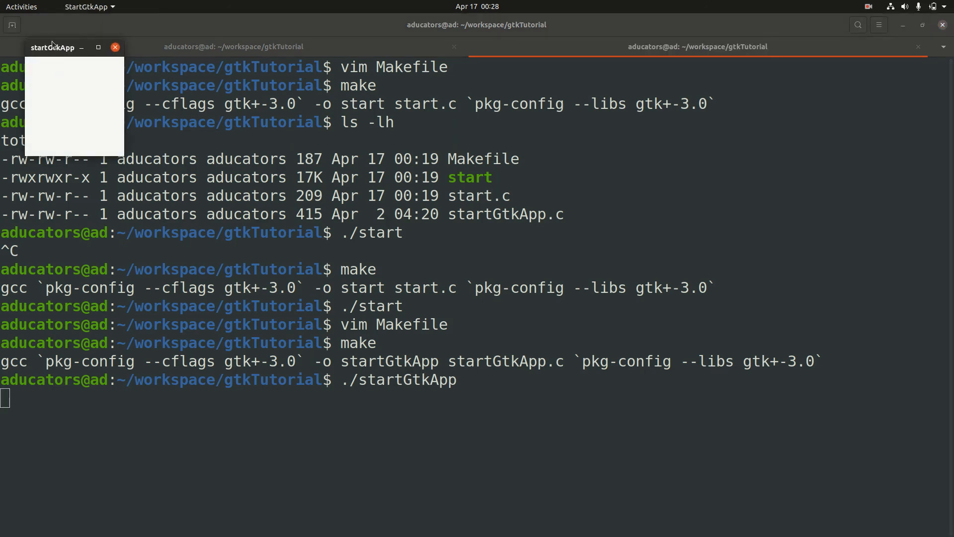
pyautogui.moveTo(52, 47); pyautogui.dragTo(409, 195)
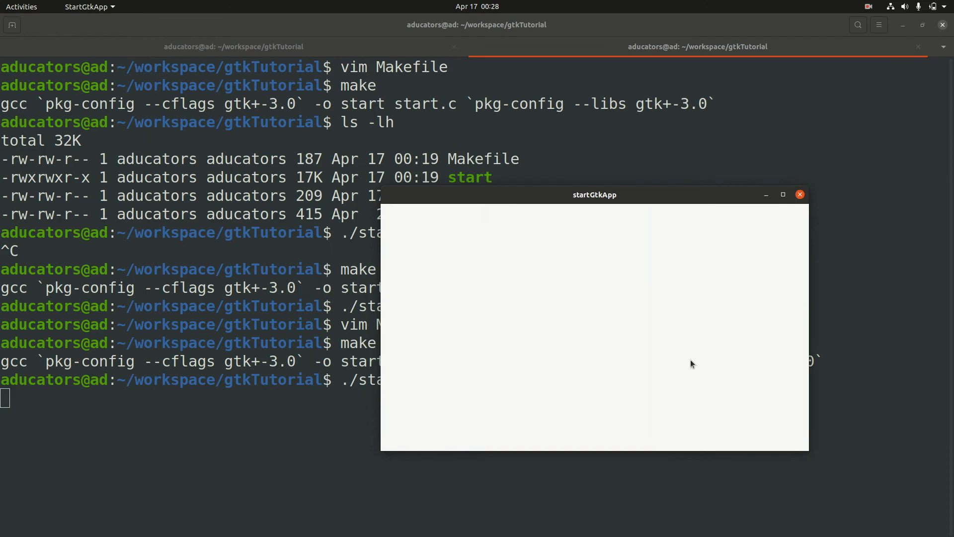
pyautogui.moveTo(594, 195); pyautogui.dragTo(508, 172)
pyautogui.write('./startGtkApp')
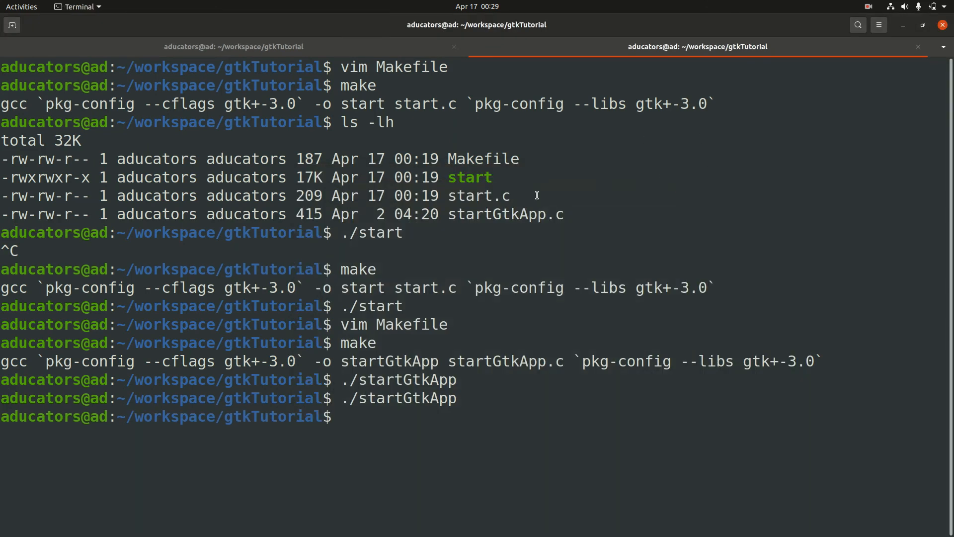
pyautogui.doubleClick(278, 416)
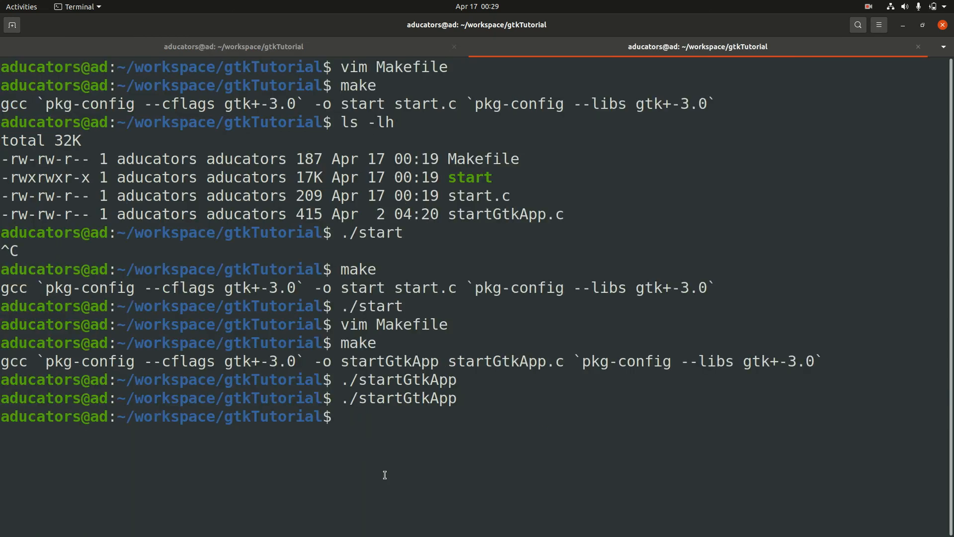
# Step: Reopen start.c in Vim showing its gtk_init/gtk_main window code, clearing the selection
pyautogui.write('vim s')
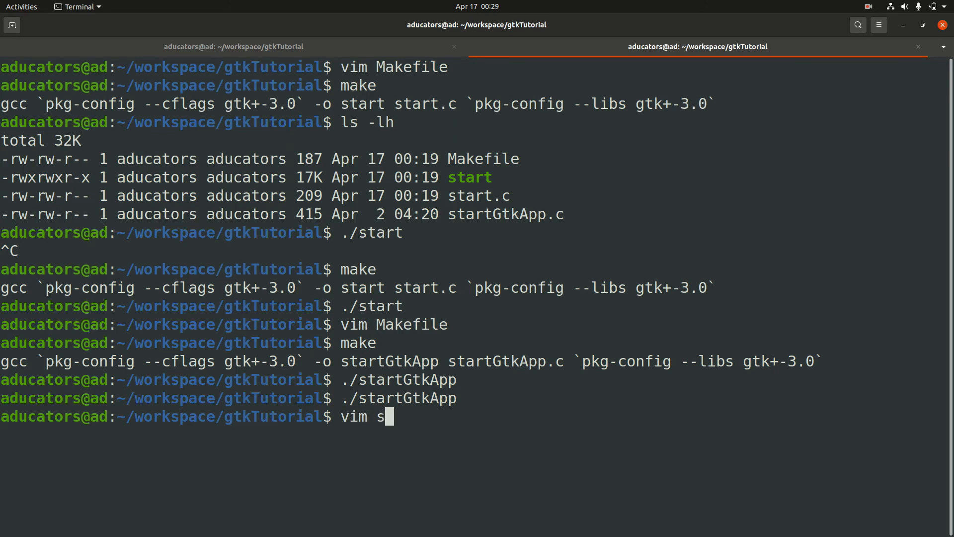
pyautogui.write('tart.')
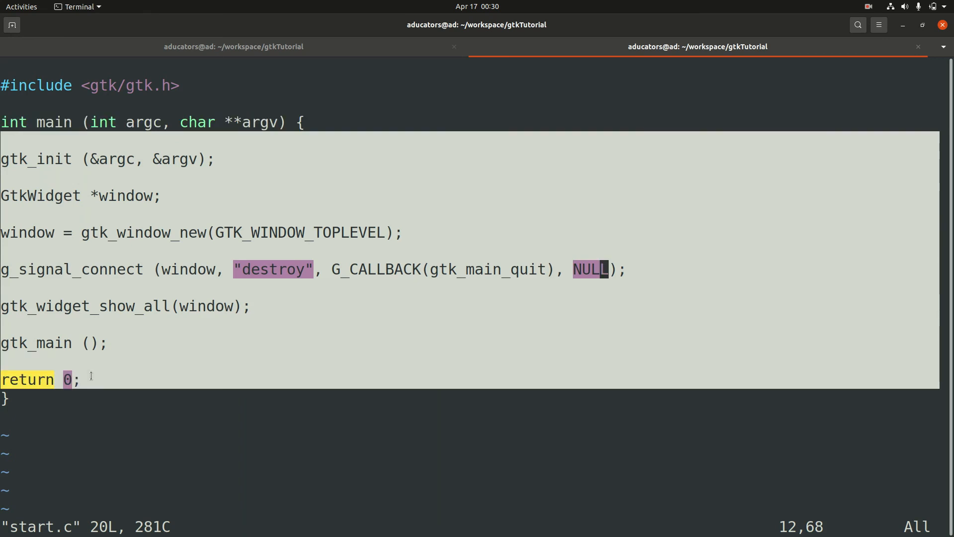
pyautogui.press('Escape')
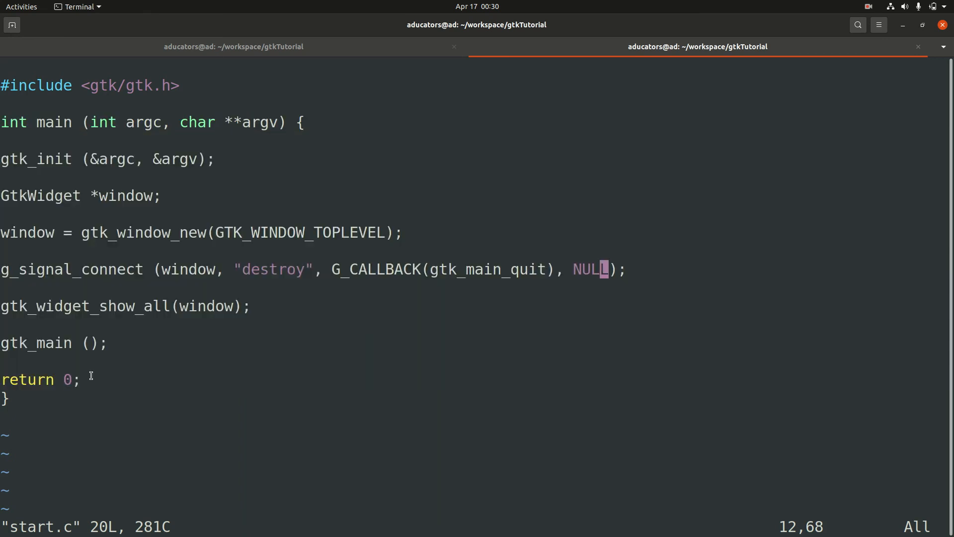